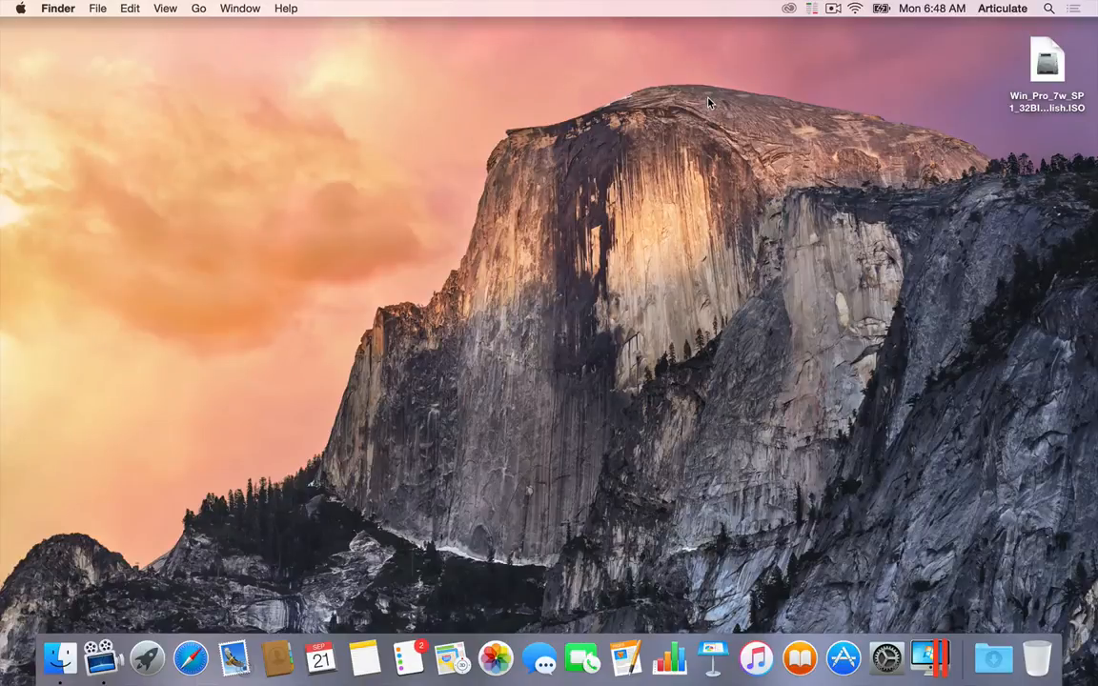
{"action": "mouse_move", "coordinate": [684, 113]}
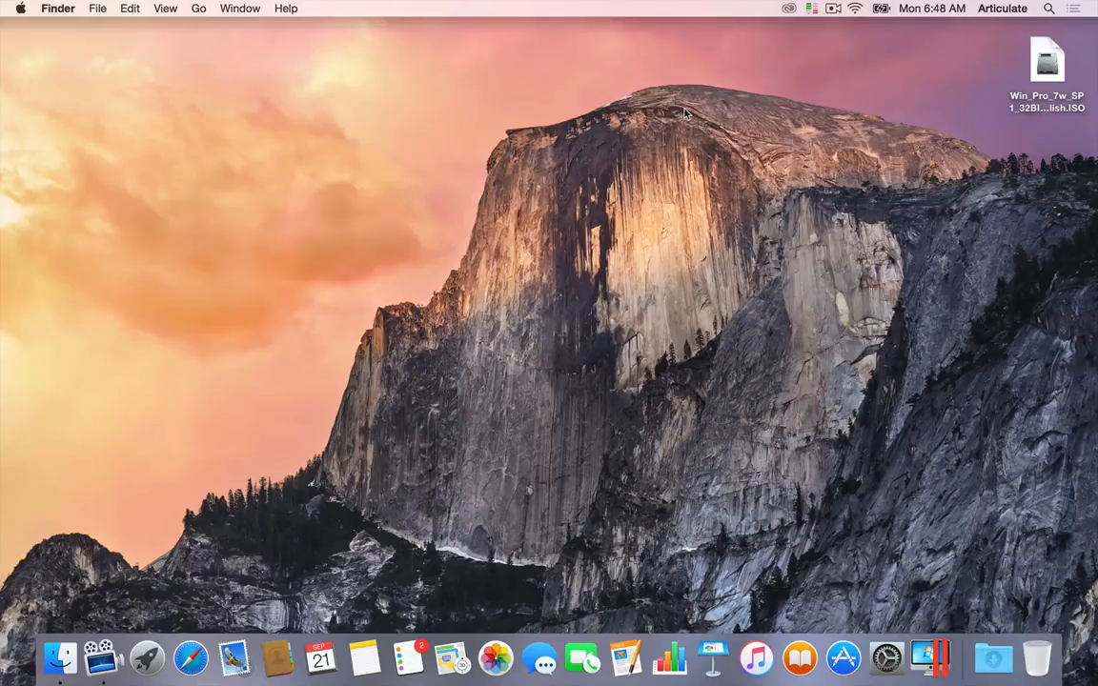
{"action": "mouse_move", "coordinate": [931, 631]}
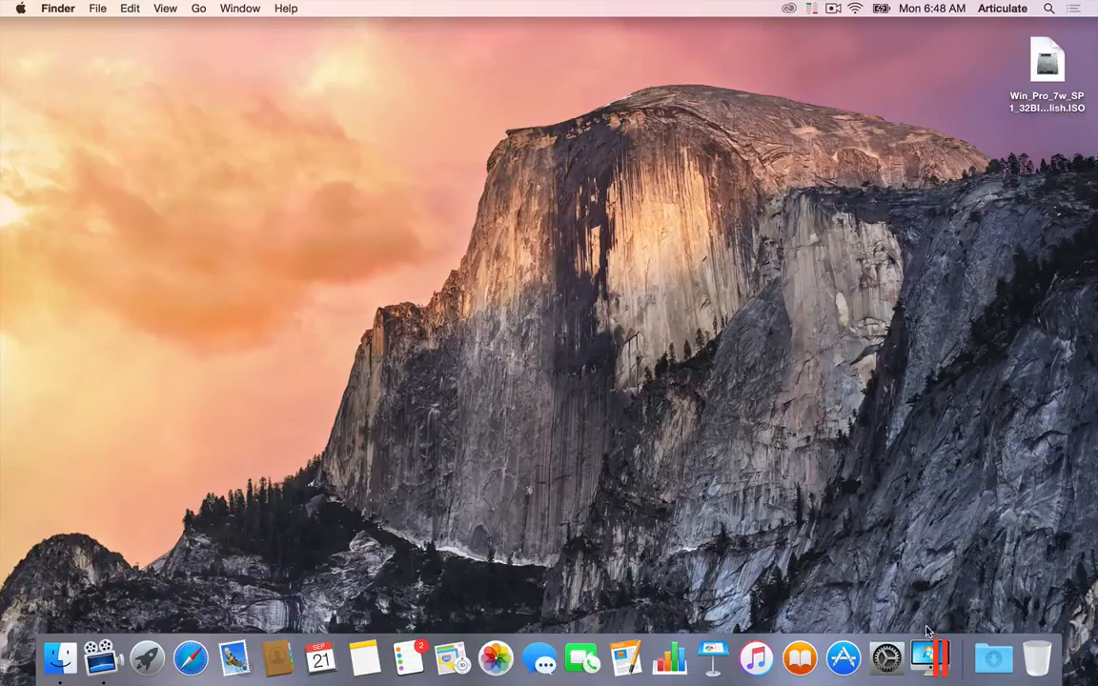
- Launch Parallels Desktop from the Dock so its New Virtual Machine wizard appears
{"action": "left_click", "coordinate": [926, 658]}
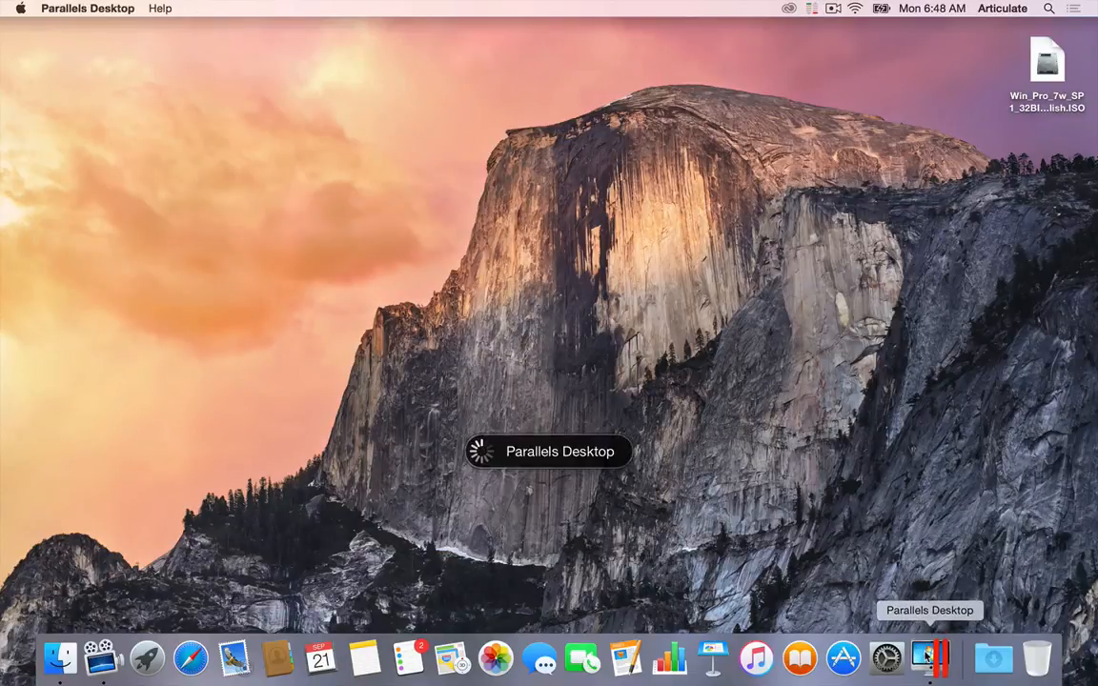
{"action": "left_click", "coordinate": [931, 657]}
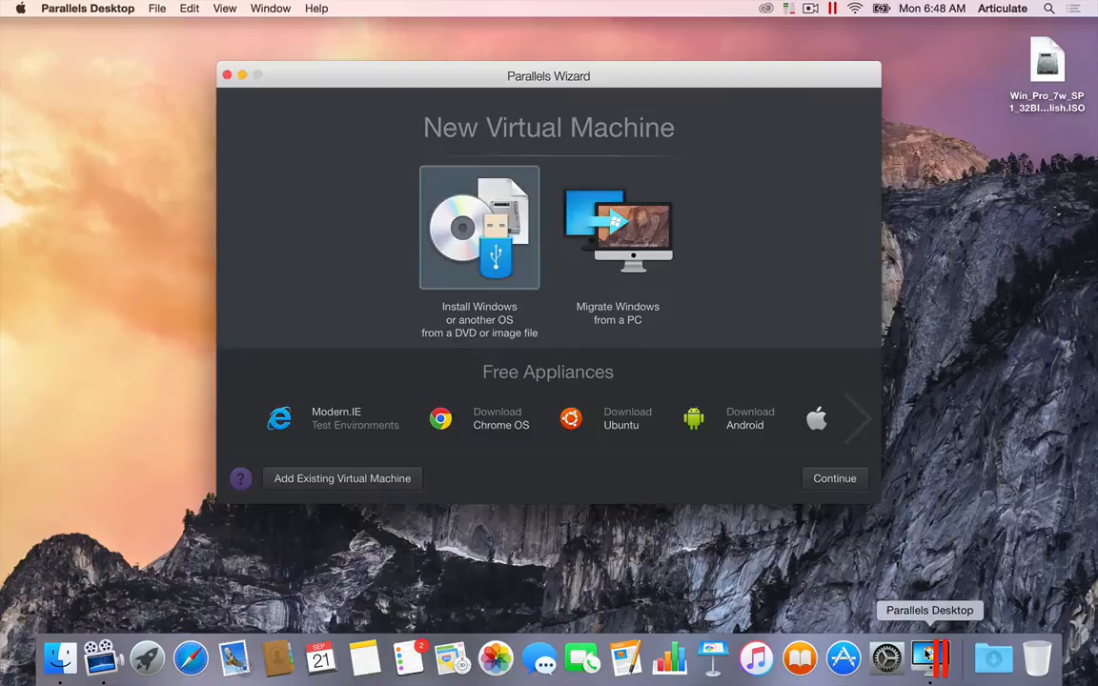
{"action": "mouse_move", "coordinate": [763, 334]}
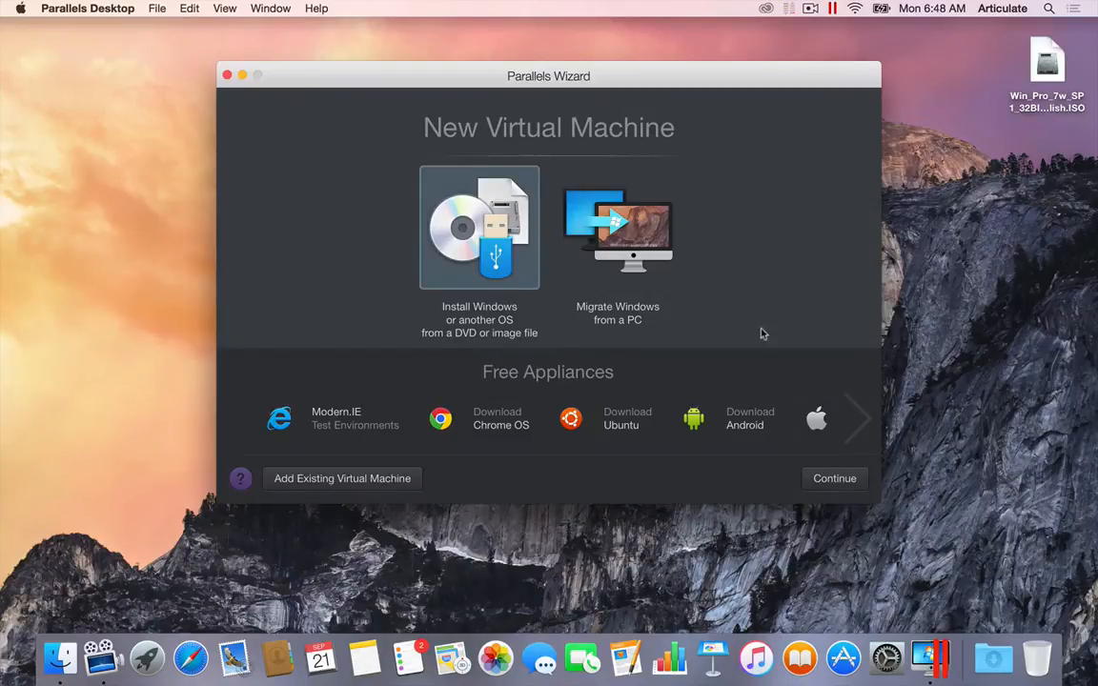
{"action": "mouse_move", "coordinate": [398, 244]}
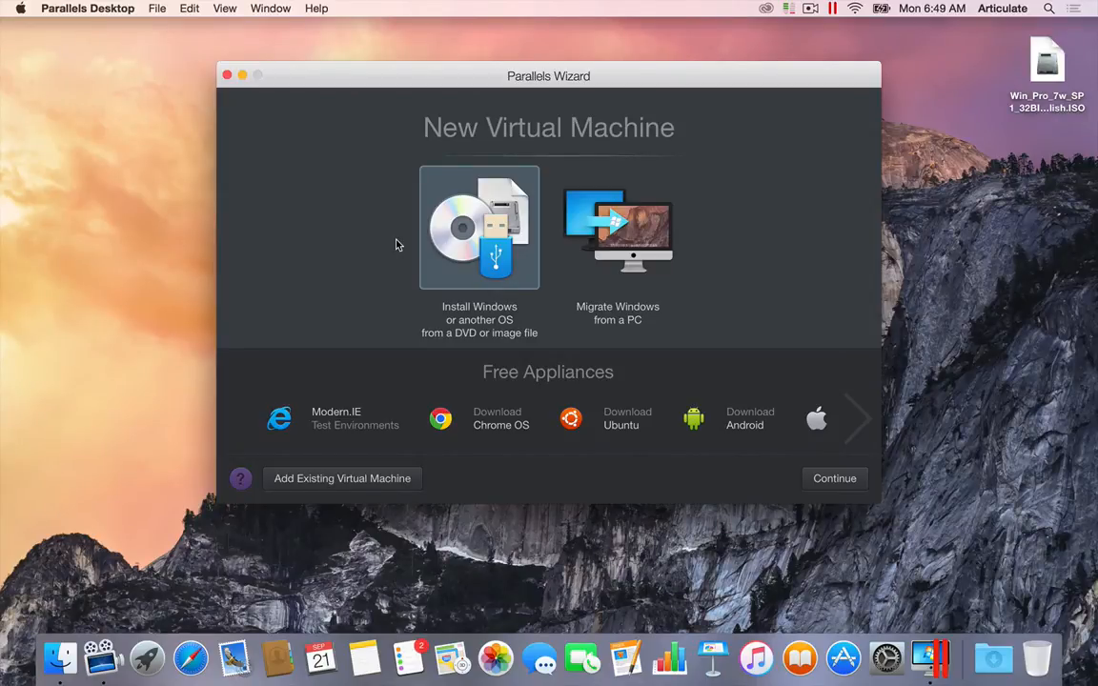
{"action": "mouse_move", "coordinate": [343, 210]}
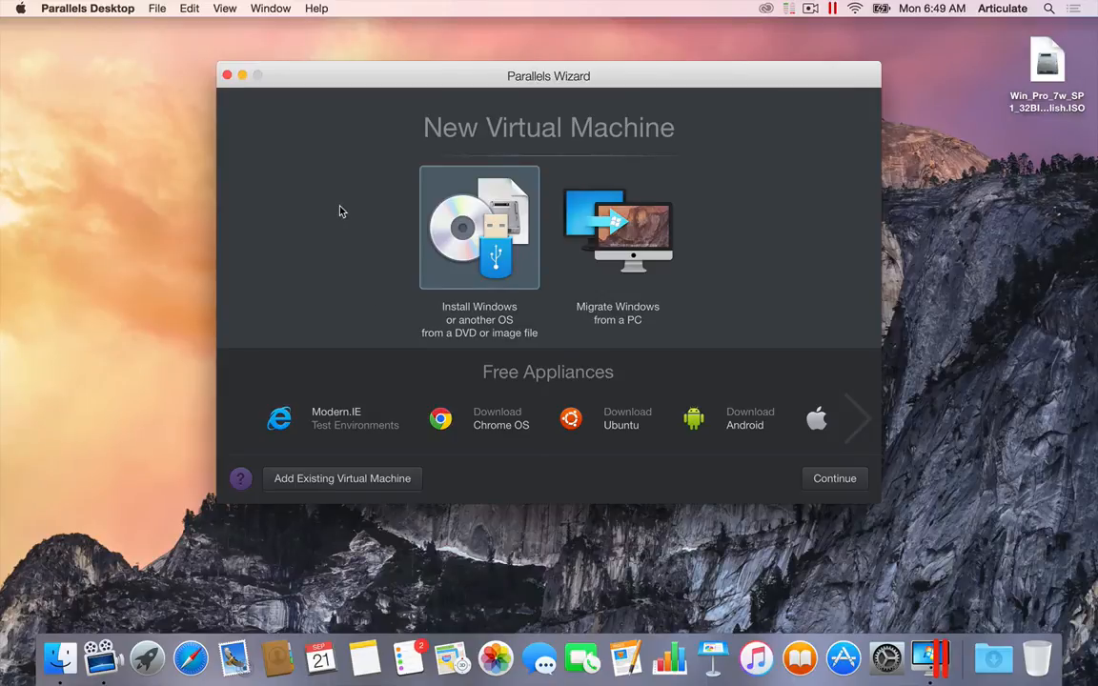
{"action": "mouse_move", "coordinate": [344, 218]}
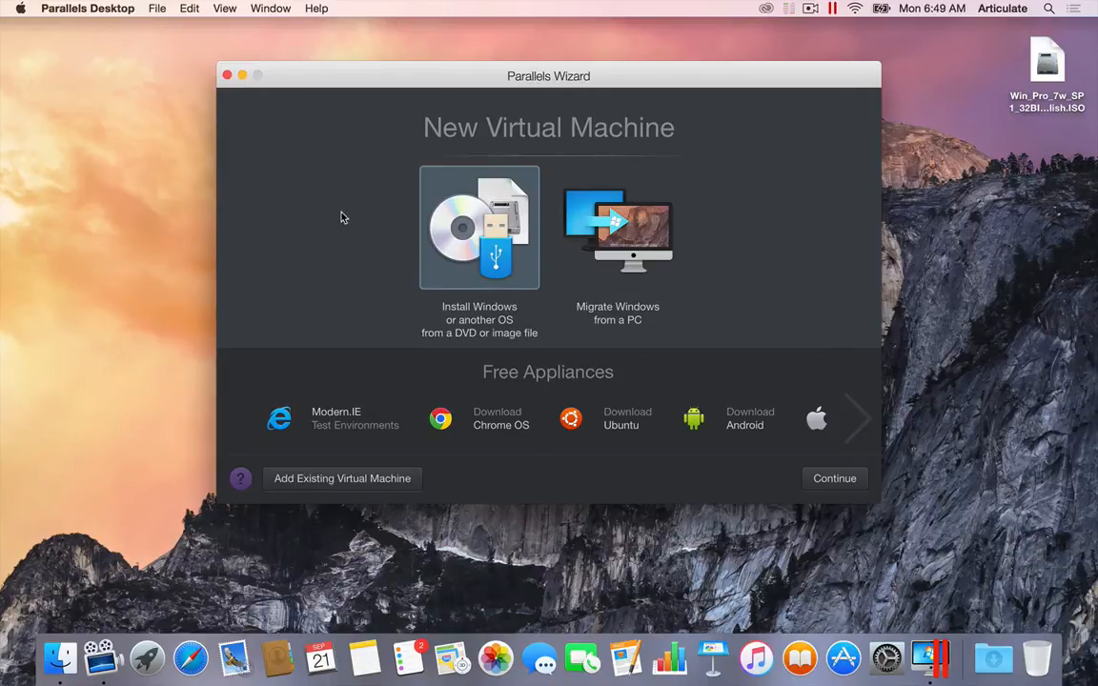
{"action": "mouse_move", "coordinate": [389, 213]}
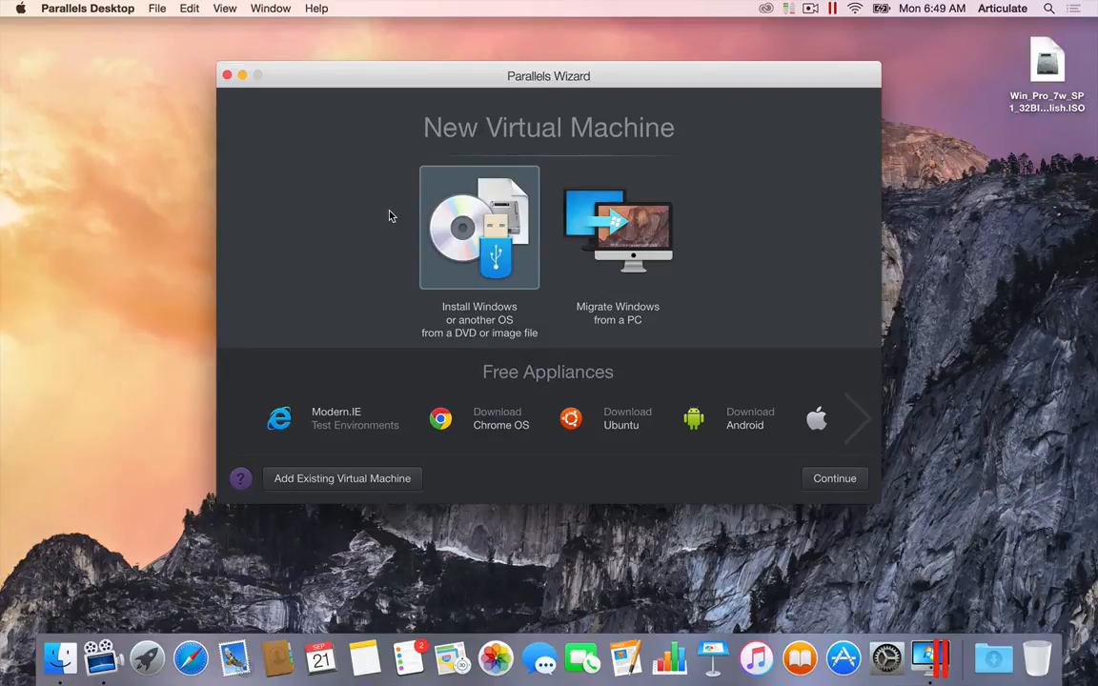
{"action": "mouse_move", "coordinate": [404, 252]}
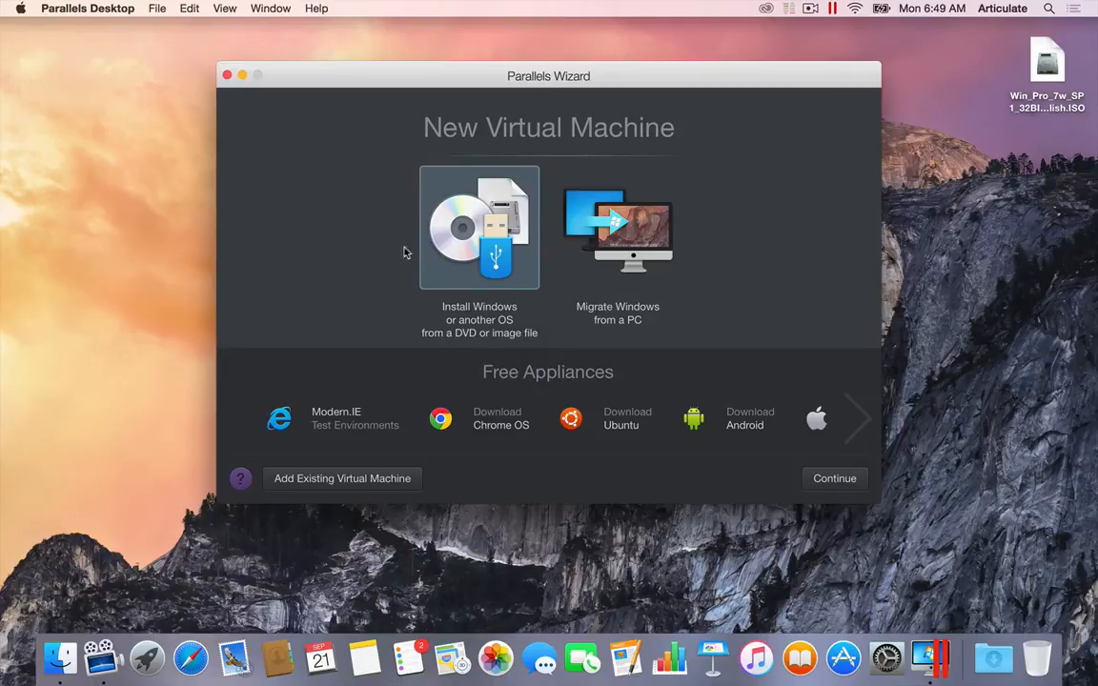
{"action": "mouse_move", "coordinate": [426, 244]}
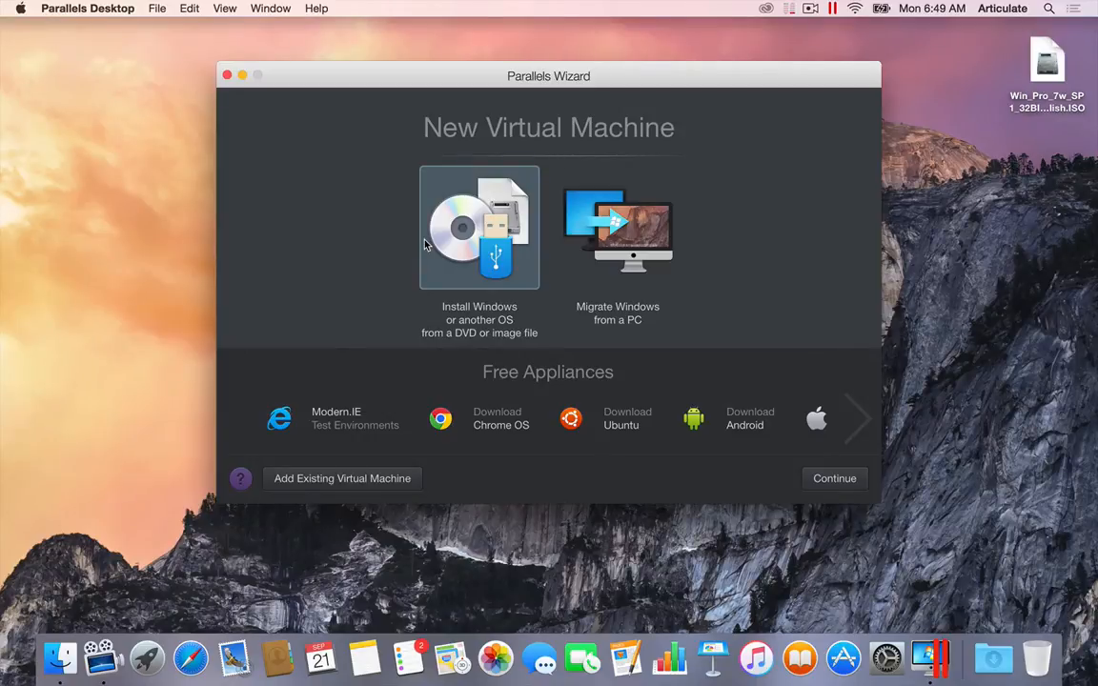
{"action": "mouse_move", "coordinate": [435, 252]}
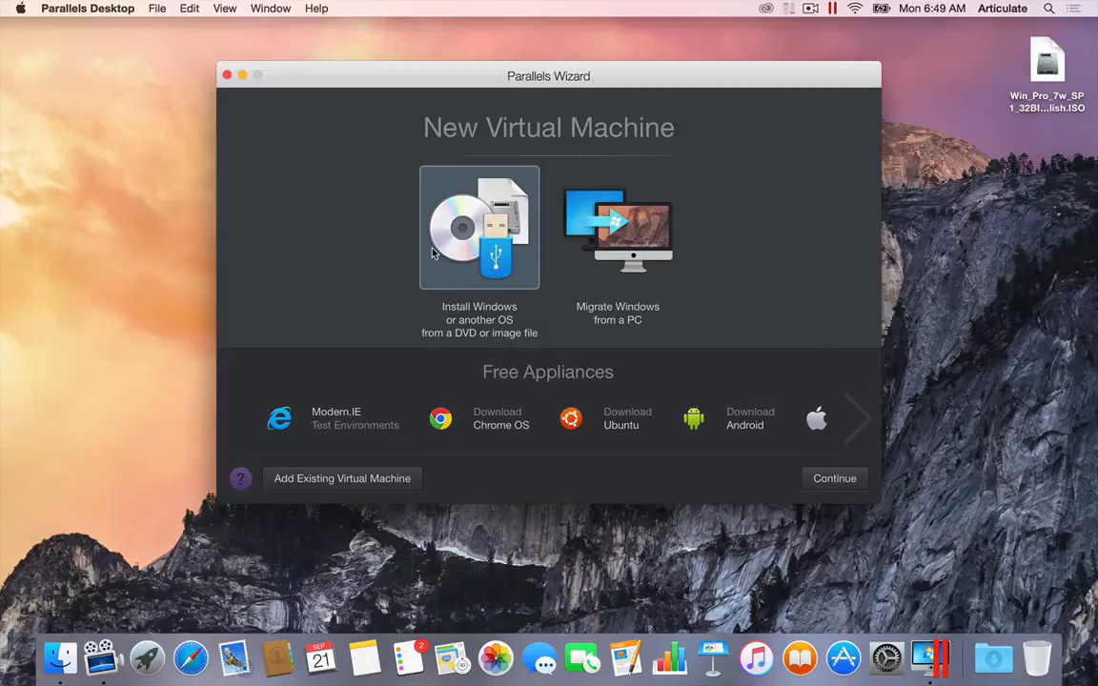
{"action": "mouse_move", "coordinate": [436, 257]}
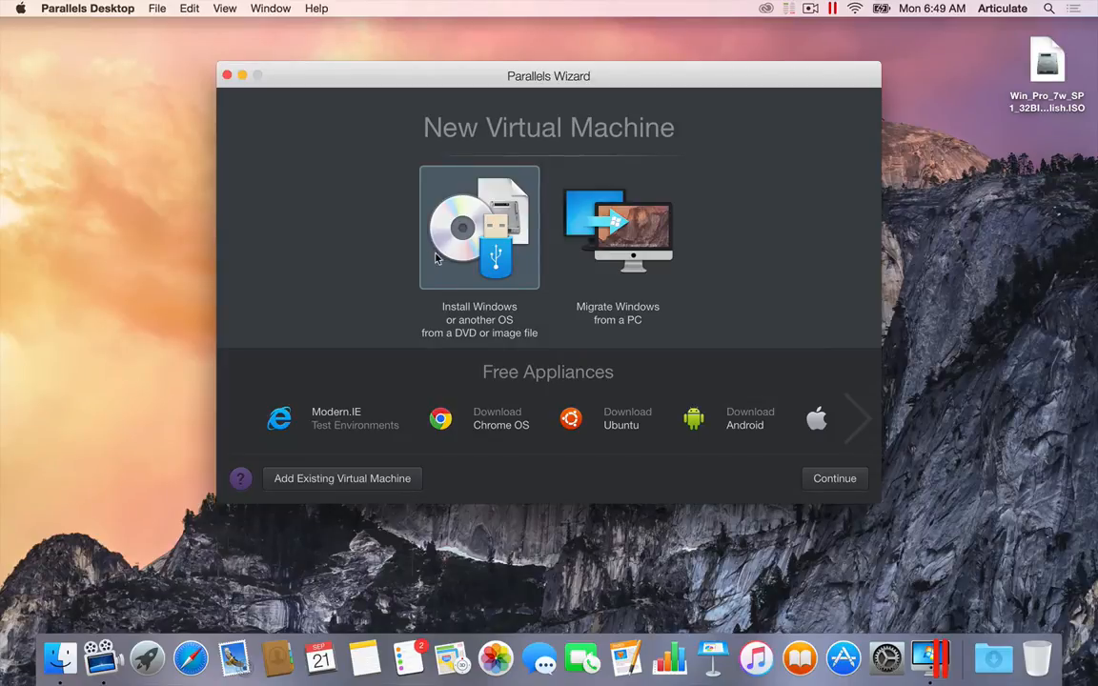
{"action": "mouse_move", "coordinate": [442, 221]}
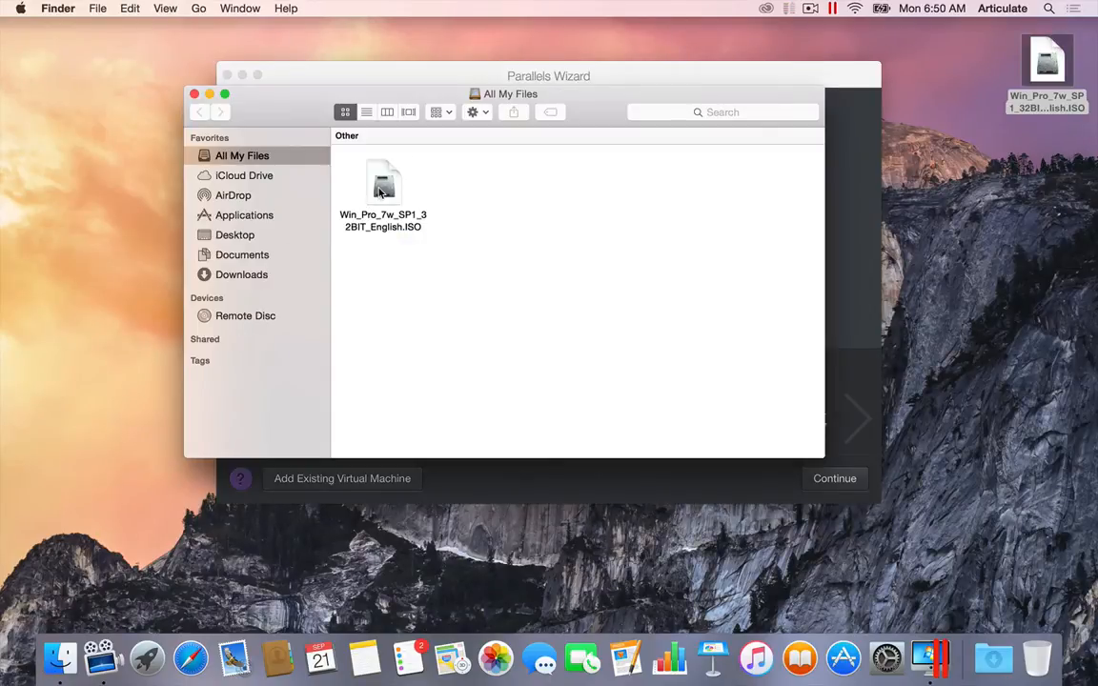
- Select the Windows 7 ISO and view its Get Info details showing a 2.43 GB disk image
{"action": "left_click", "coordinate": [383, 190]}
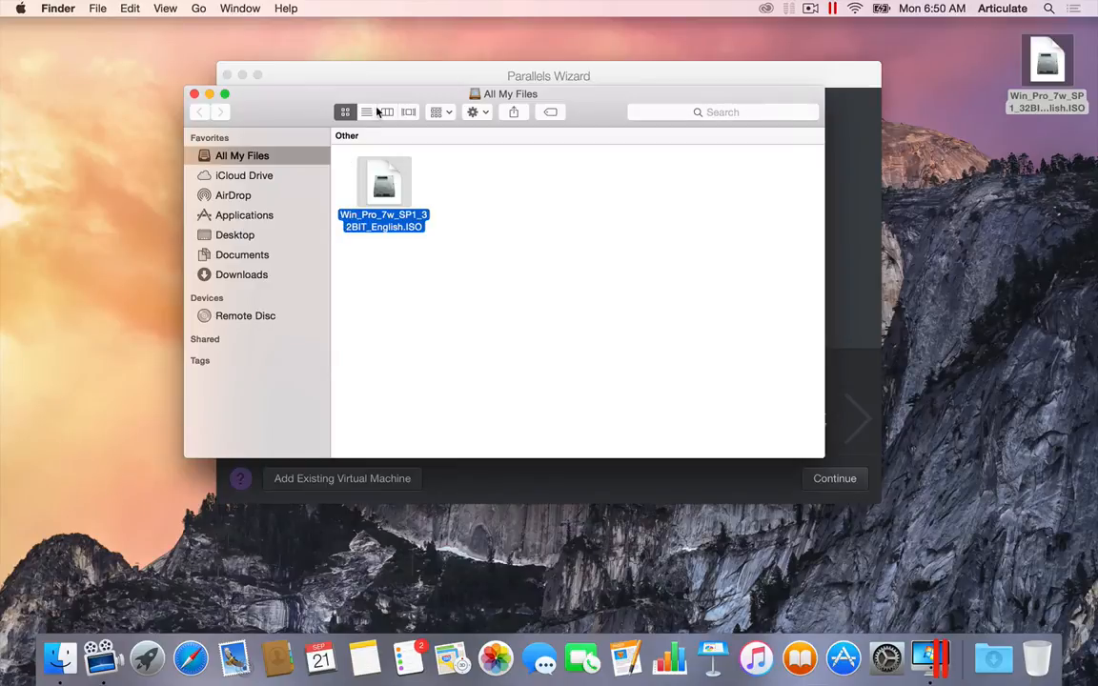
{"action": "mouse_move", "coordinate": [366, 110]}
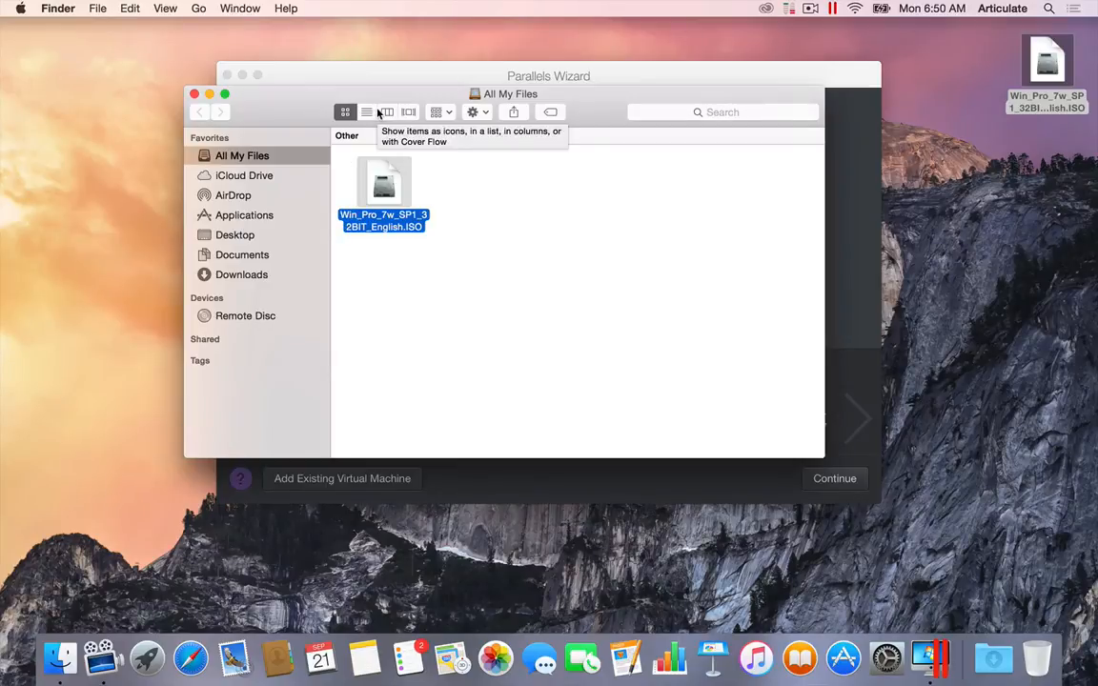
{"action": "key", "text": "cmd+i"}
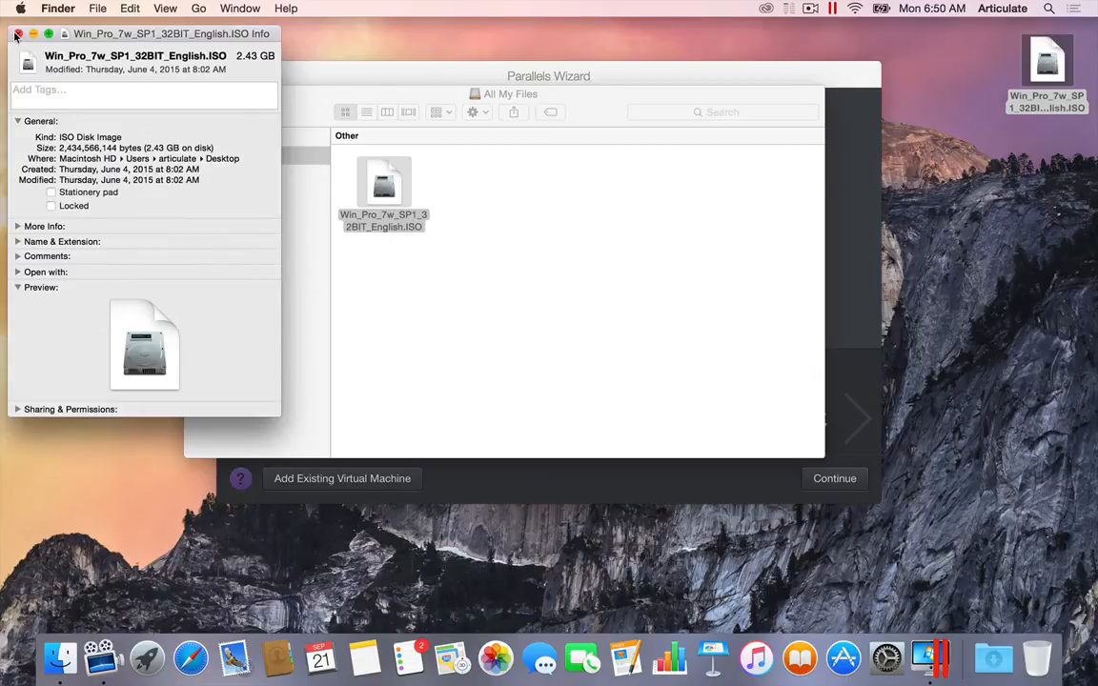
{"action": "left_click", "coordinate": [17, 34]}
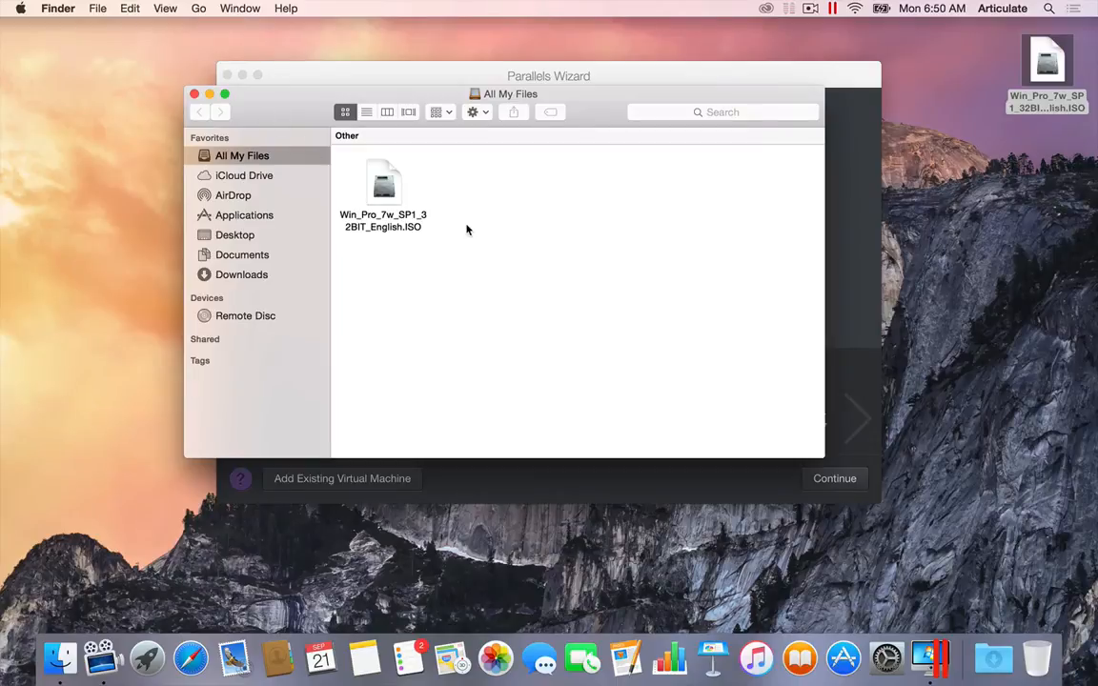
{"action": "mouse_move", "coordinate": [465, 229]}
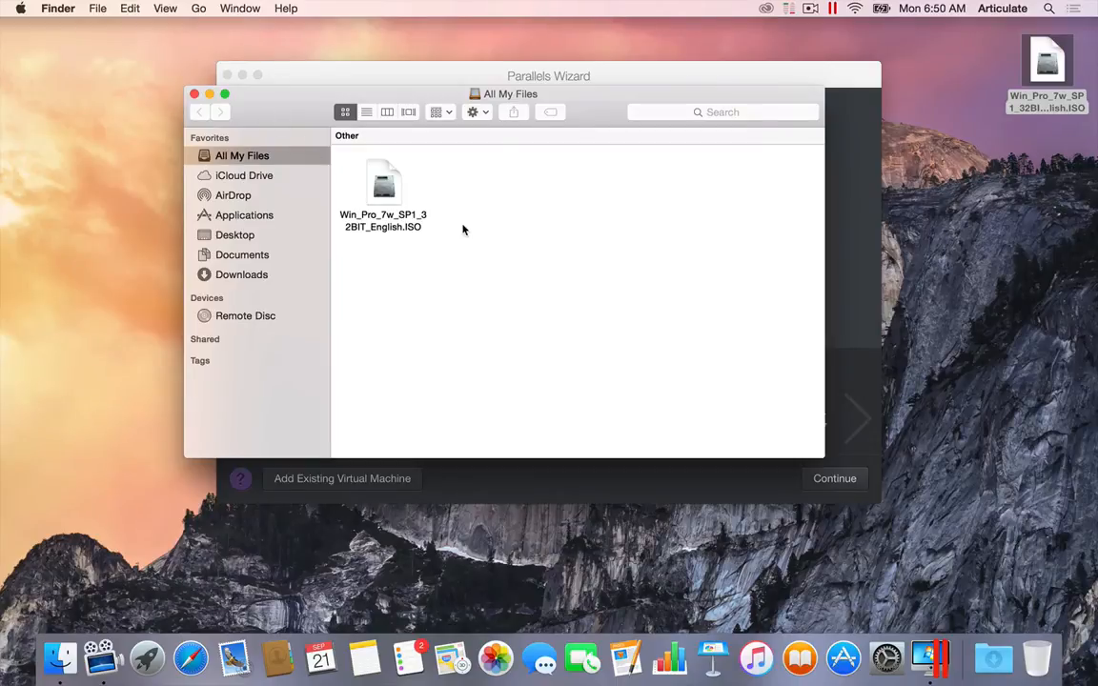
{"action": "mouse_move", "coordinate": [418, 88]}
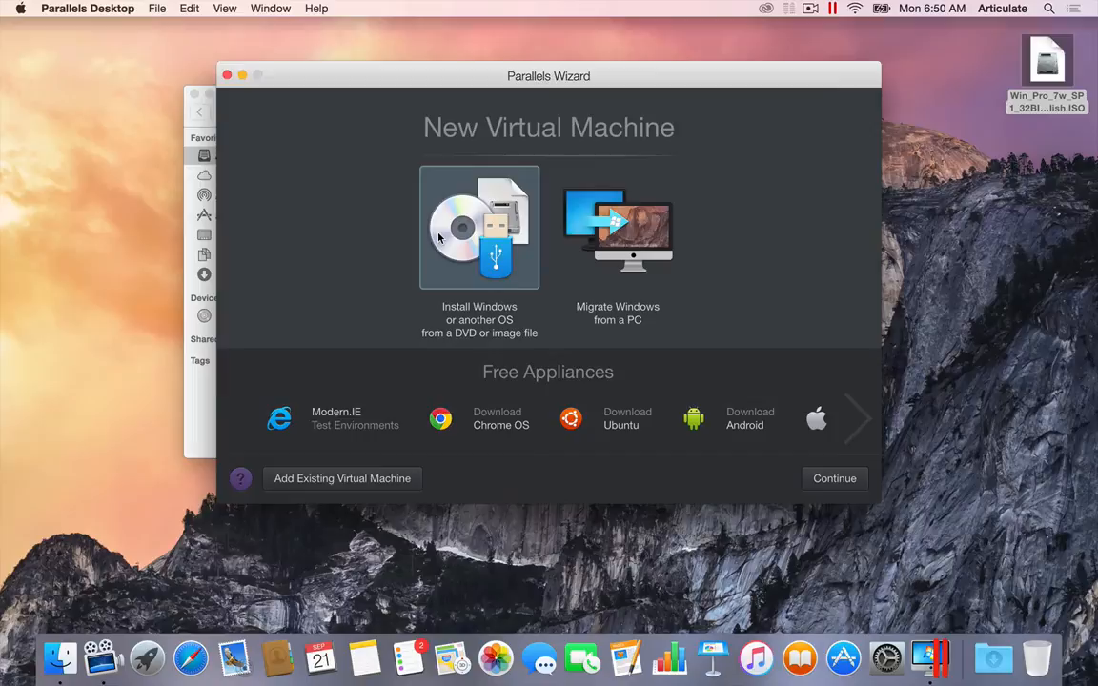
{"action": "mouse_move", "coordinate": [450, 206]}
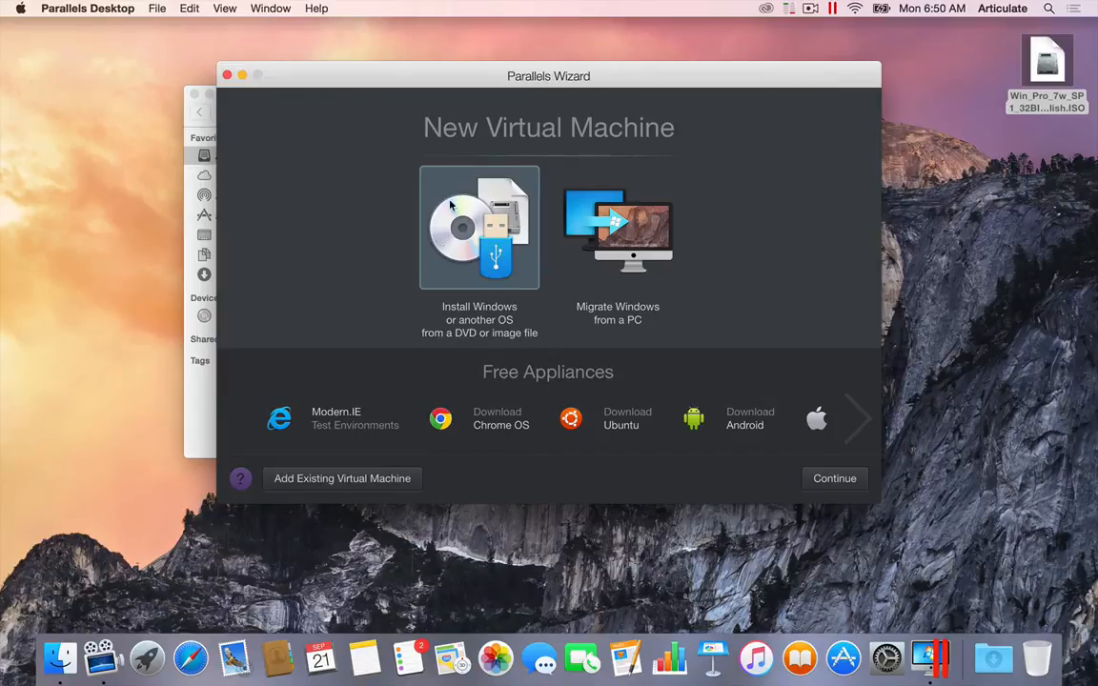
{"action": "mouse_move", "coordinate": [461, 225]}
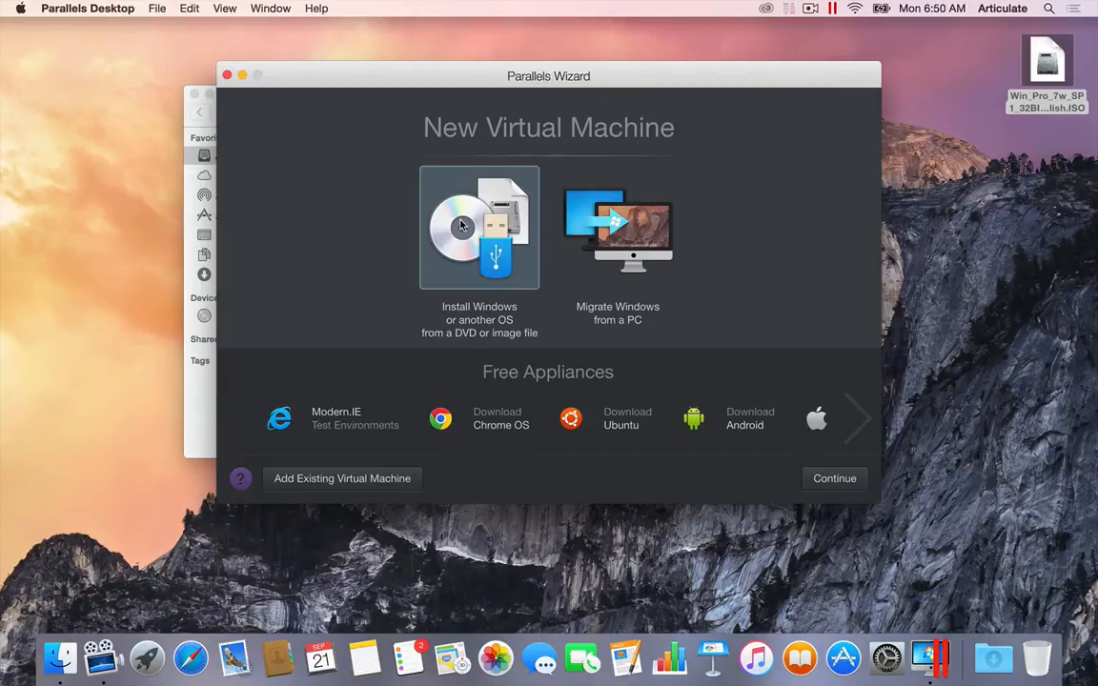
- Choose installing Windows from a DVD or image file and continue in the wizard
{"action": "left_click", "coordinate": [618, 227]}
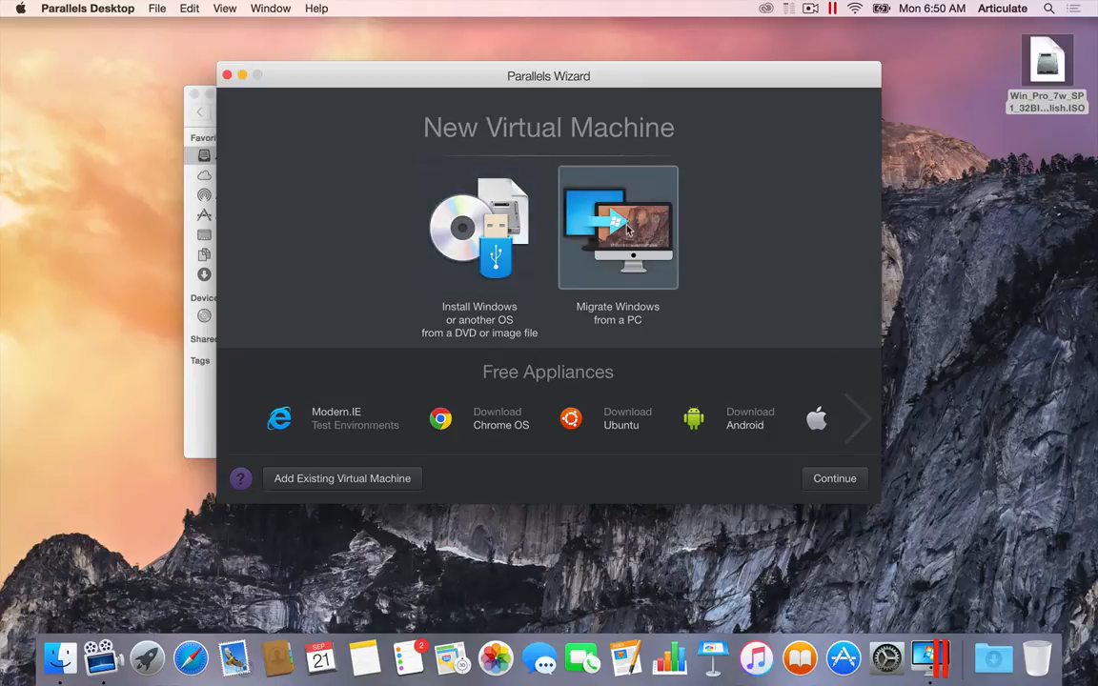
{"action": "mouse_move", "coordinate": [557, 225]}
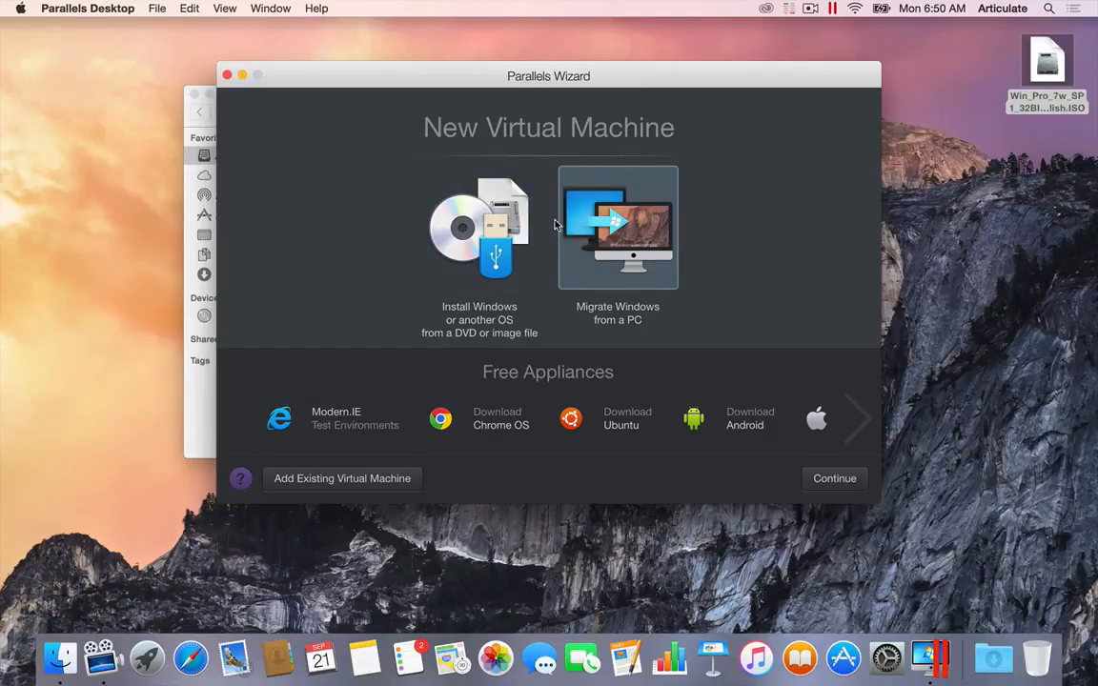
{"action": "left_click", "coordinate": [480, 227]}
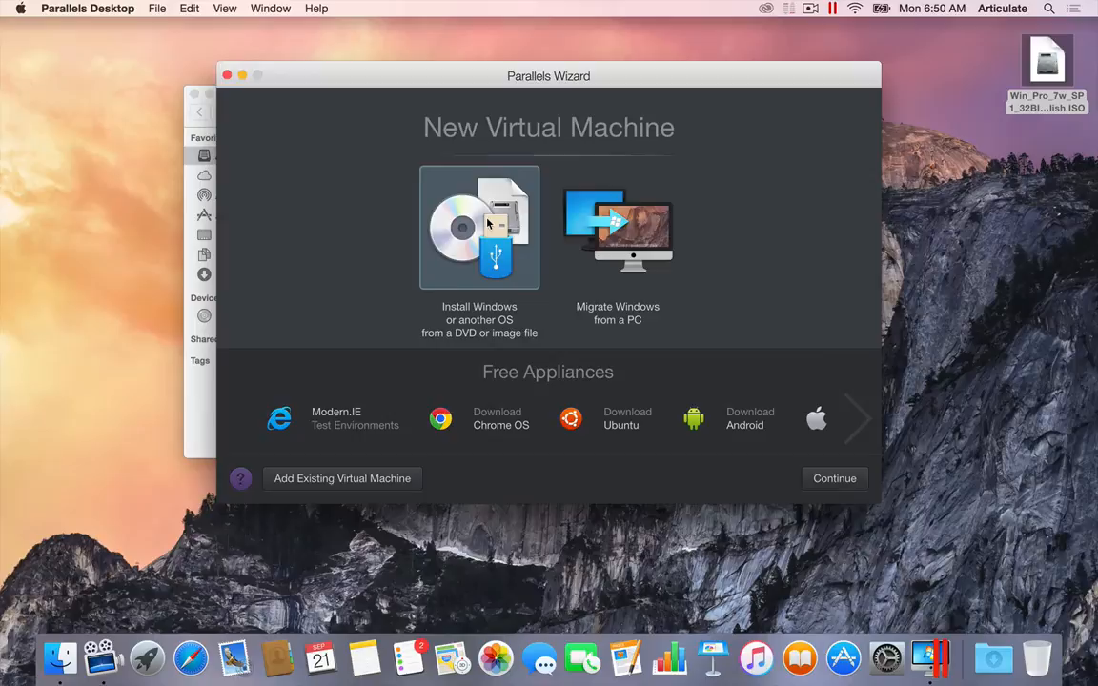
{"action": "mouse_move", "coordinate": [801, 526]}
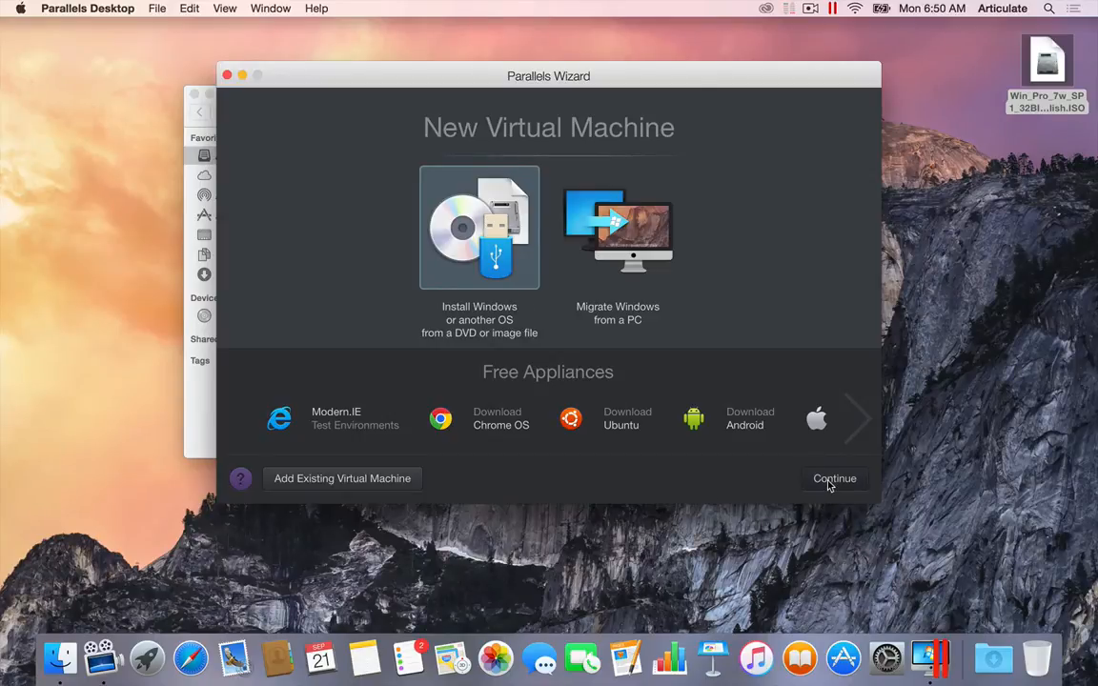
{"action": "left_click", "coordinate": [835, 478]}
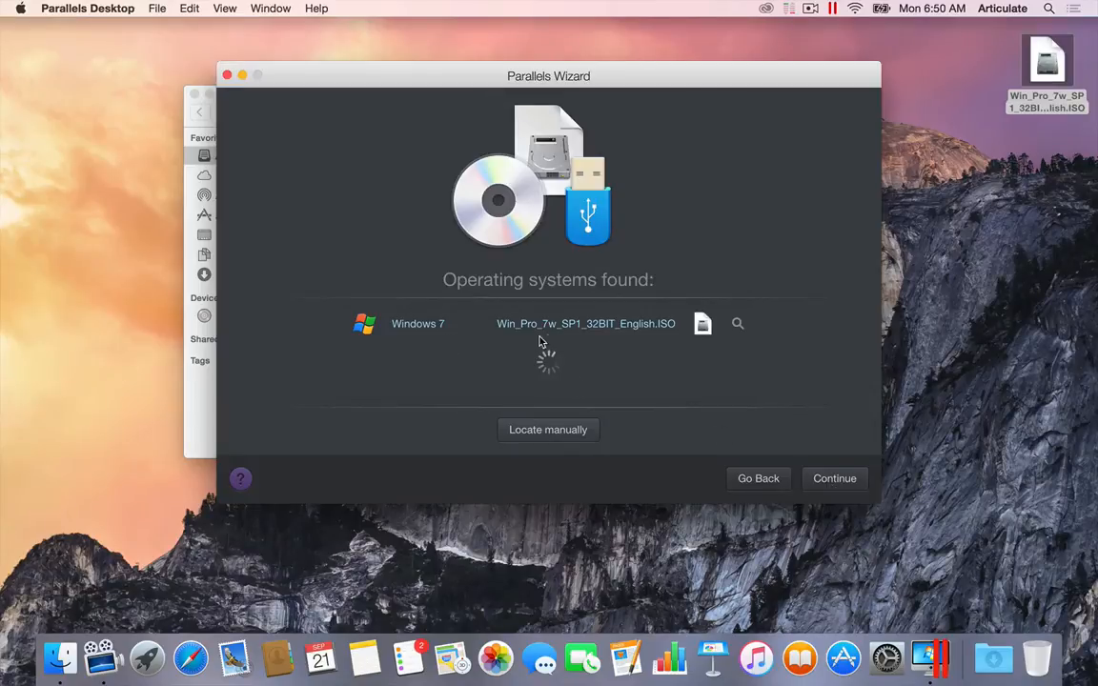
{"action": "mouse_move", "coordinate": [608, 343]}
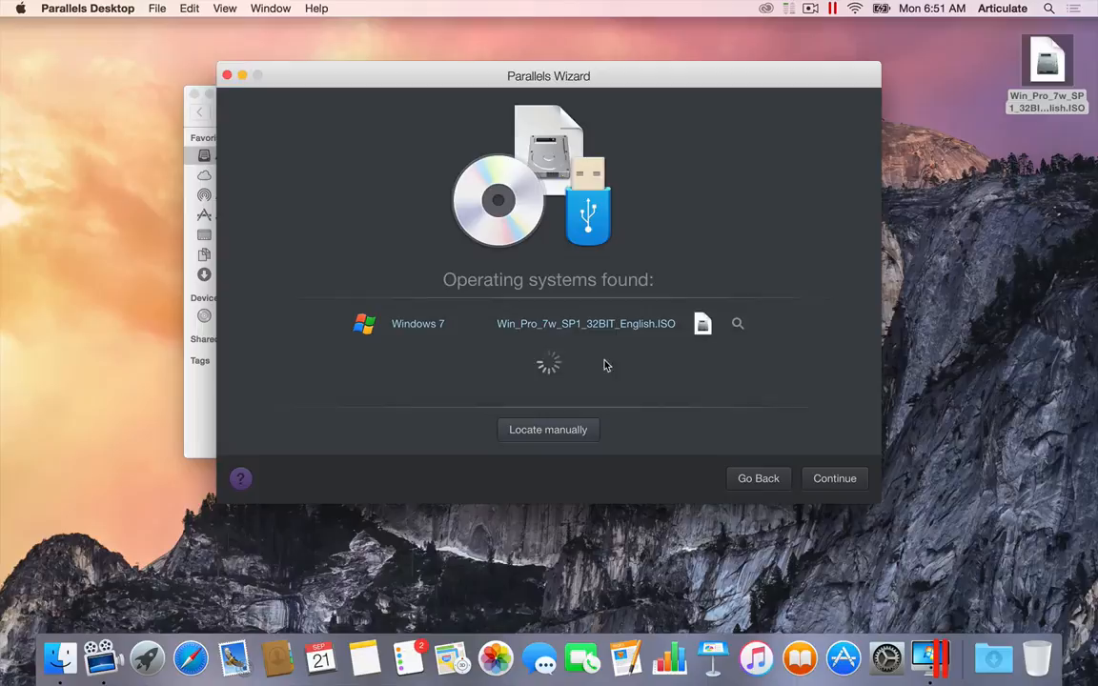
{"action": "mouse_move", "coordinate": [703, 324]}
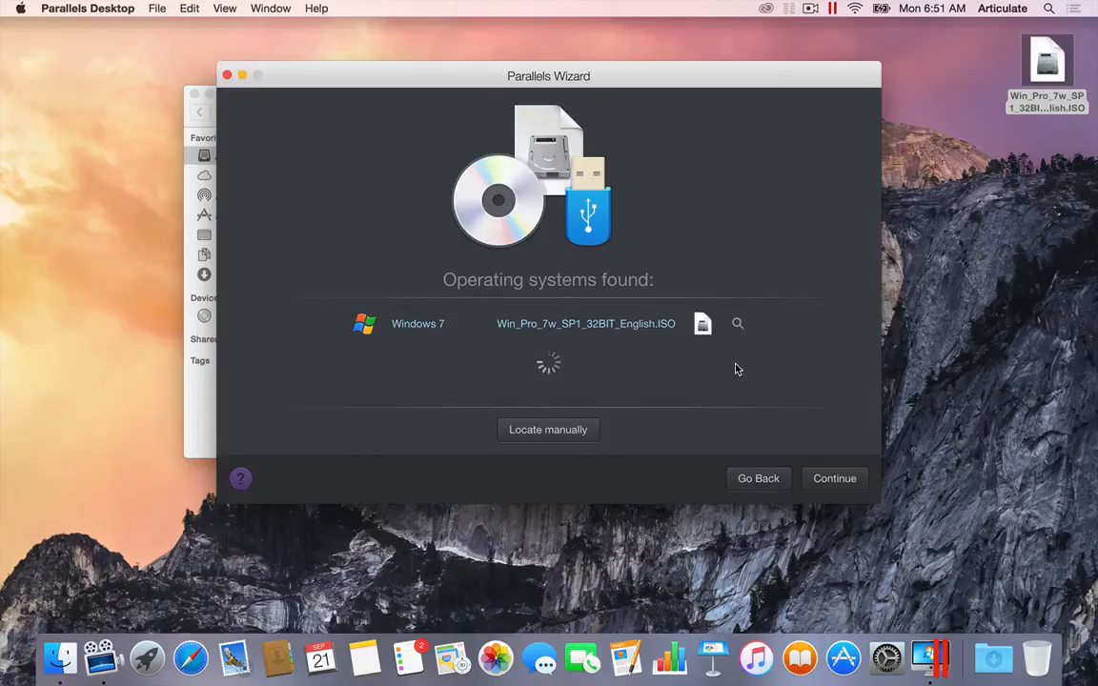
{"action": "mouse_move", "coordinate": [546, 437]}
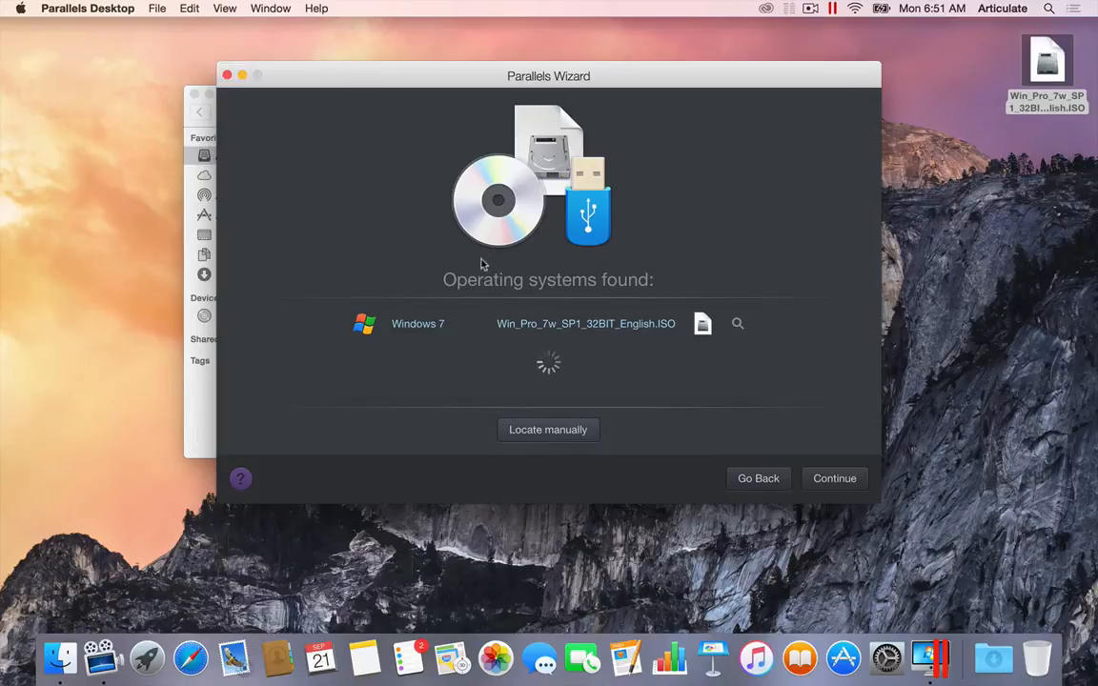
{"action": "mouse_move", "coordinate": [530, 270]}
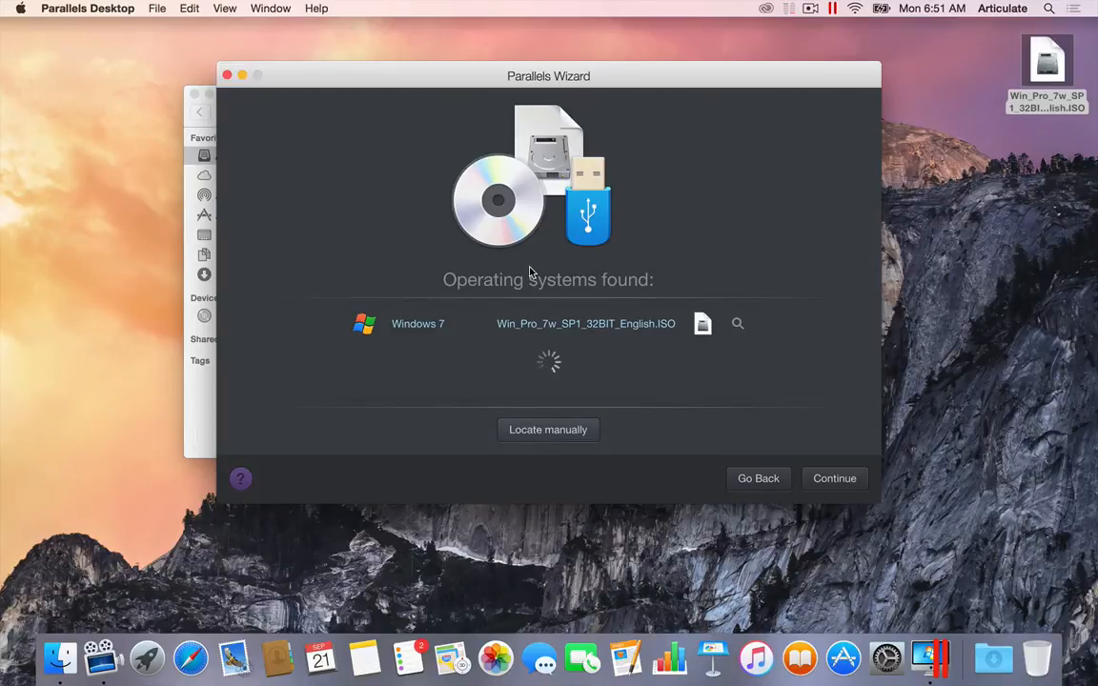
{"action": "mouse_move", "coordinate": [587, 324]}
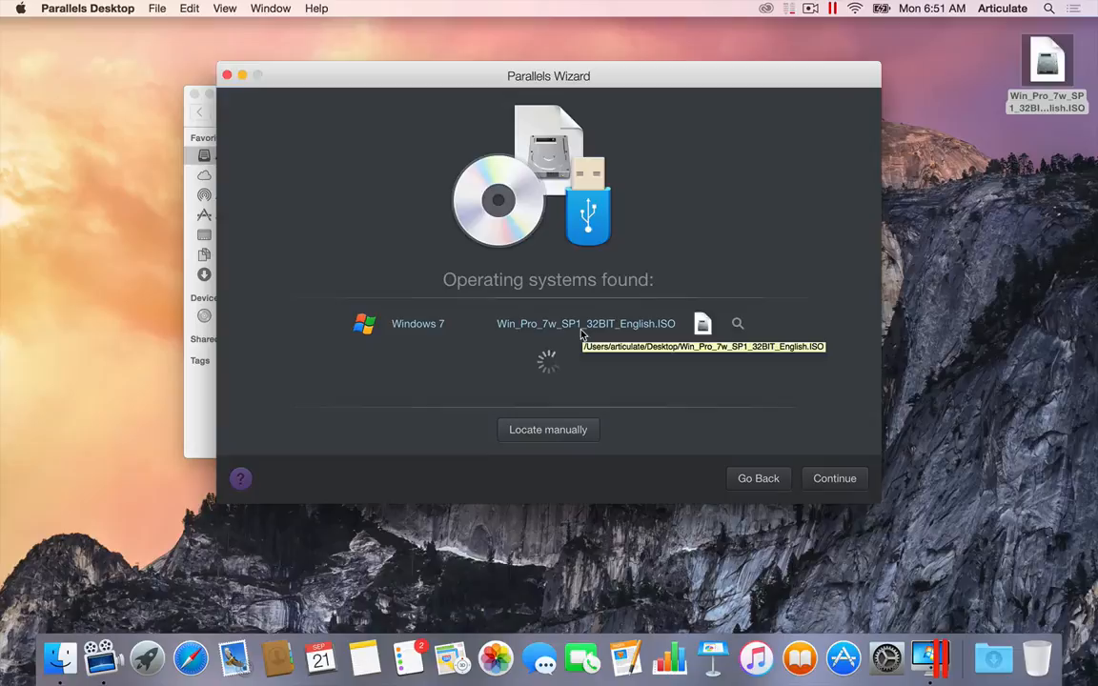
{"action": "mouse_move", "coordinate": [652, 389]}
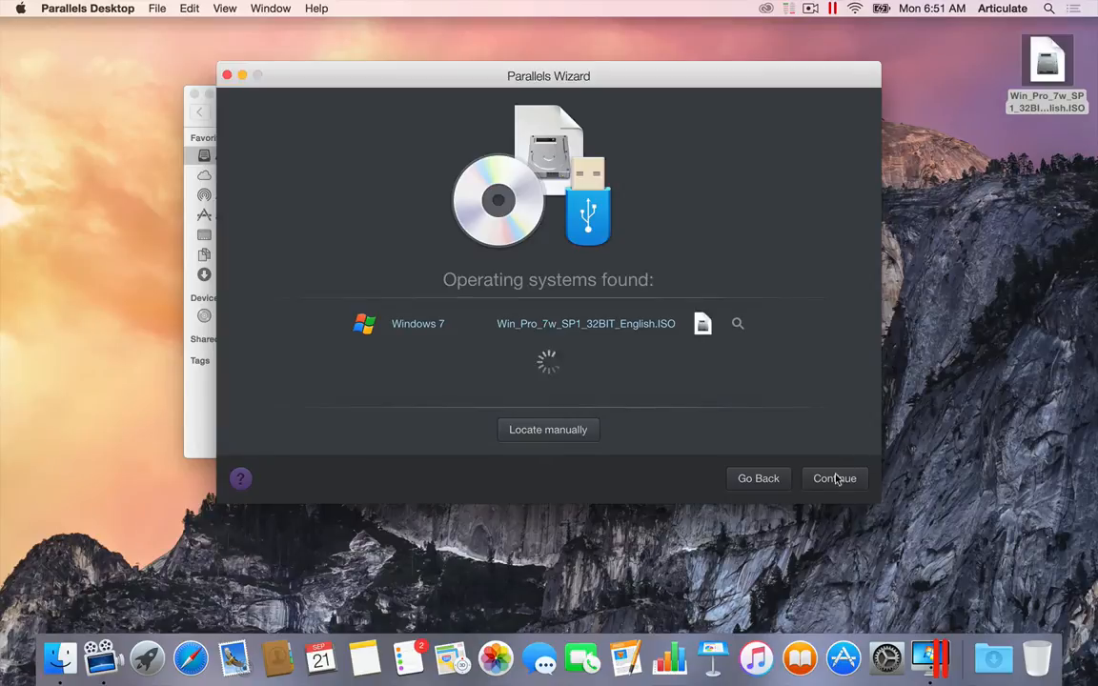
- Accept the detected Windows 7 ISO and continue to the Windows Product Key step
{"action": "left_click", "coordinate": [835, 479]}
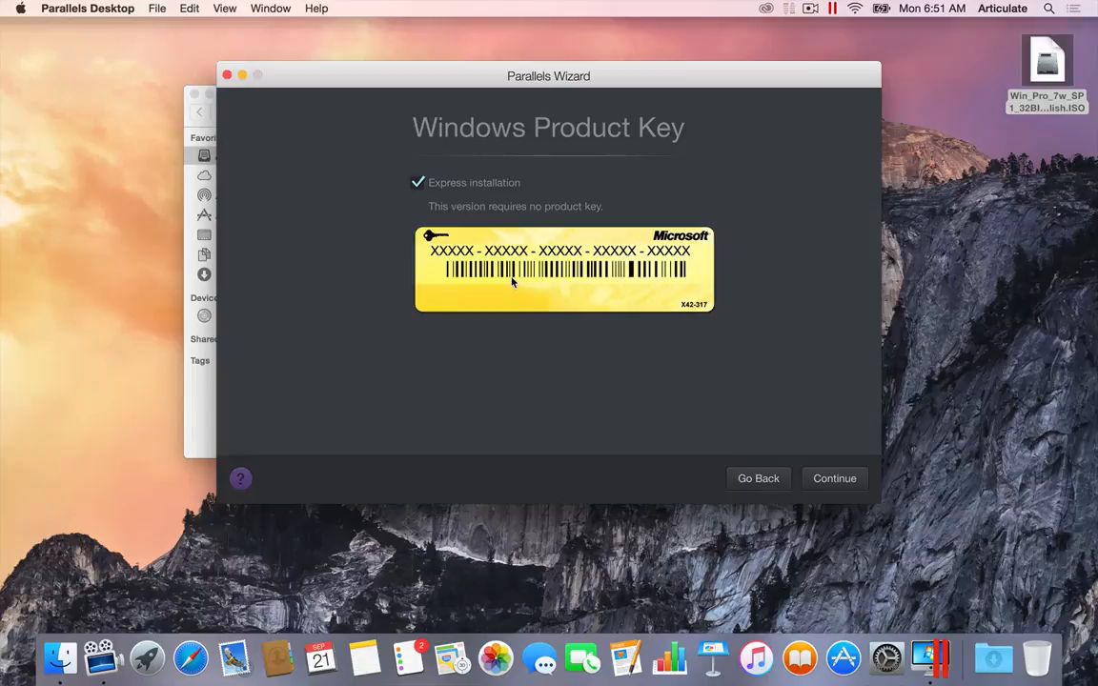
{"action": "mouse_move", "coordinate": [492, 271]}
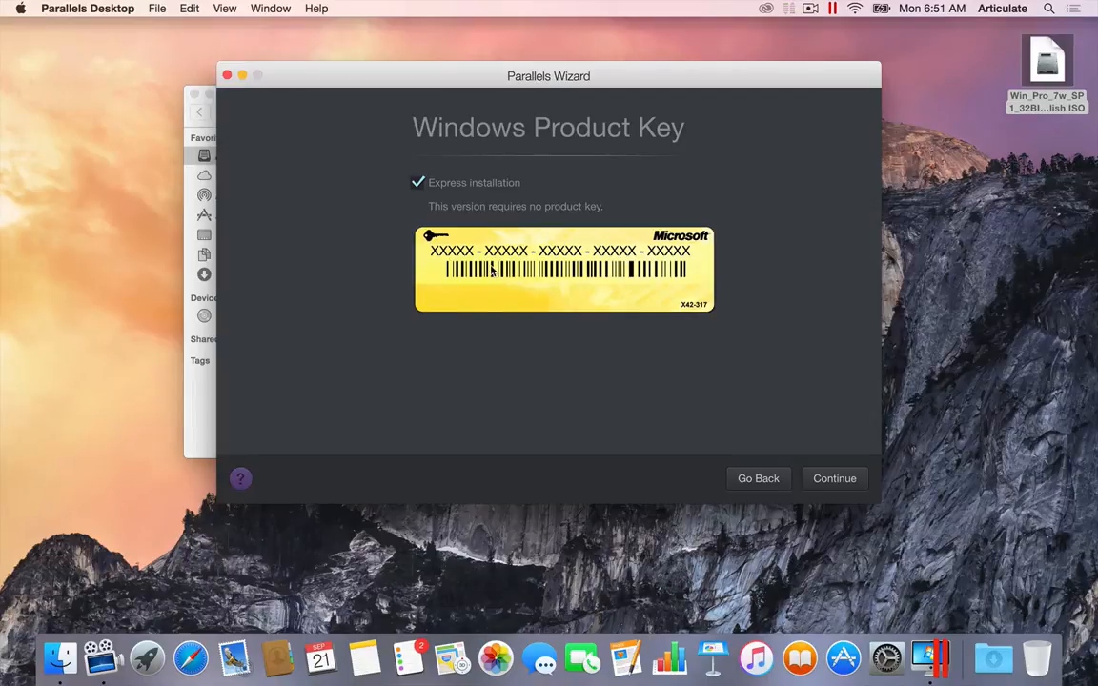
{"action": "mouse_move", "coordinate": [557, 275]}
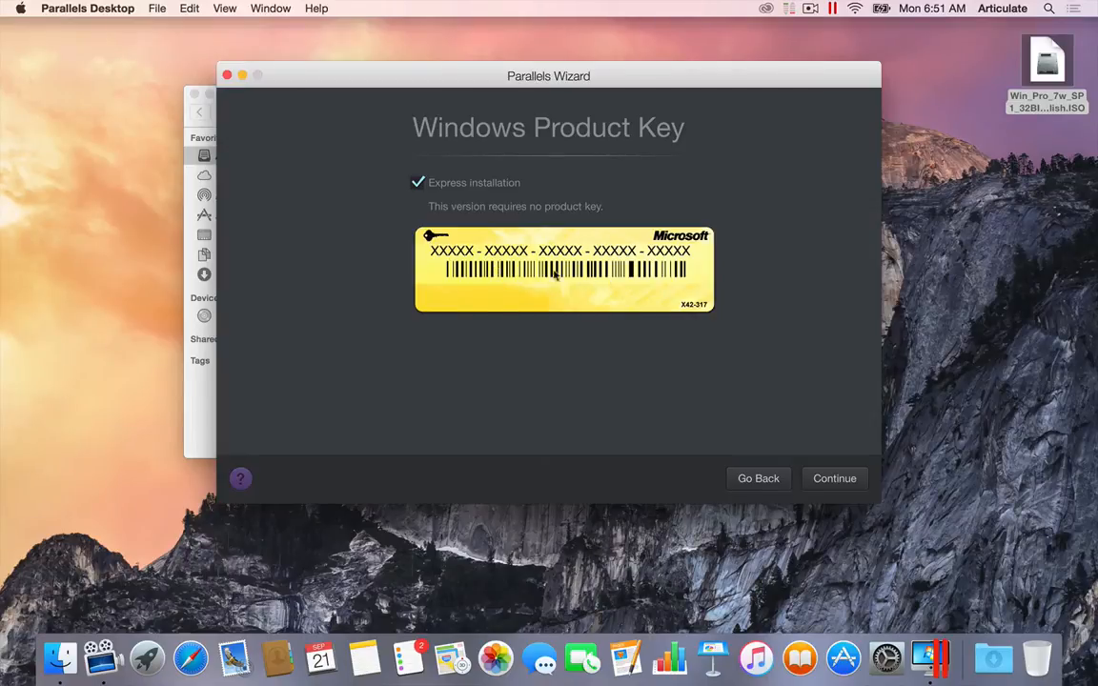
{"action": "mouse_move", "coordinate": [561, 226]}
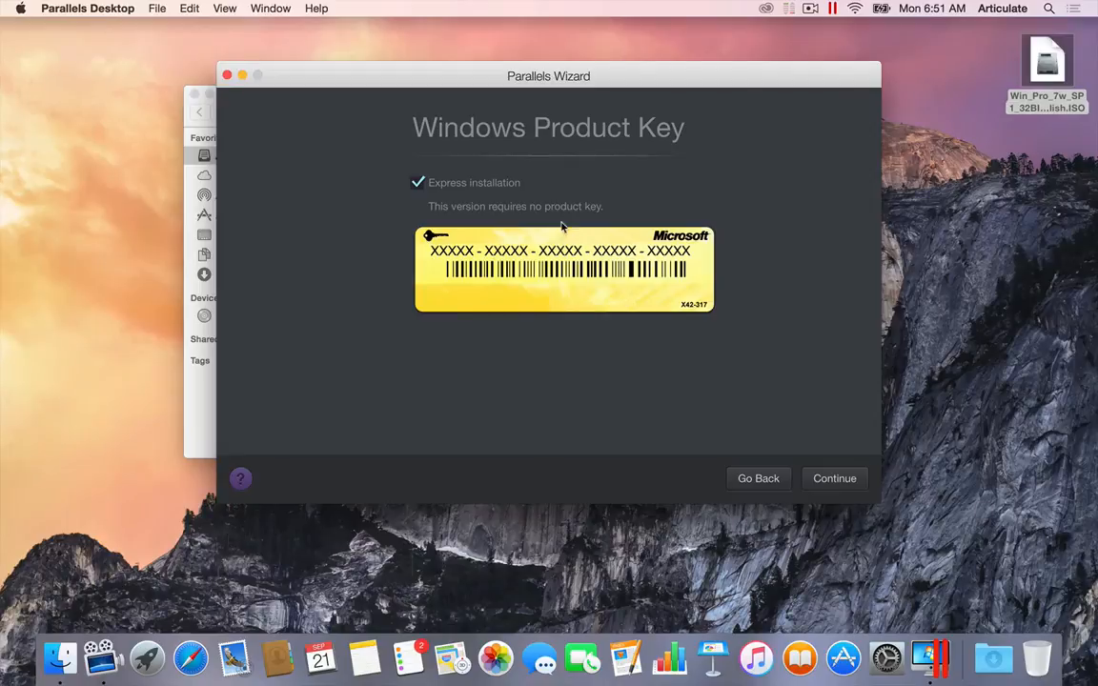
{"action": "mouse_move", "coordinate": [561, 252]}
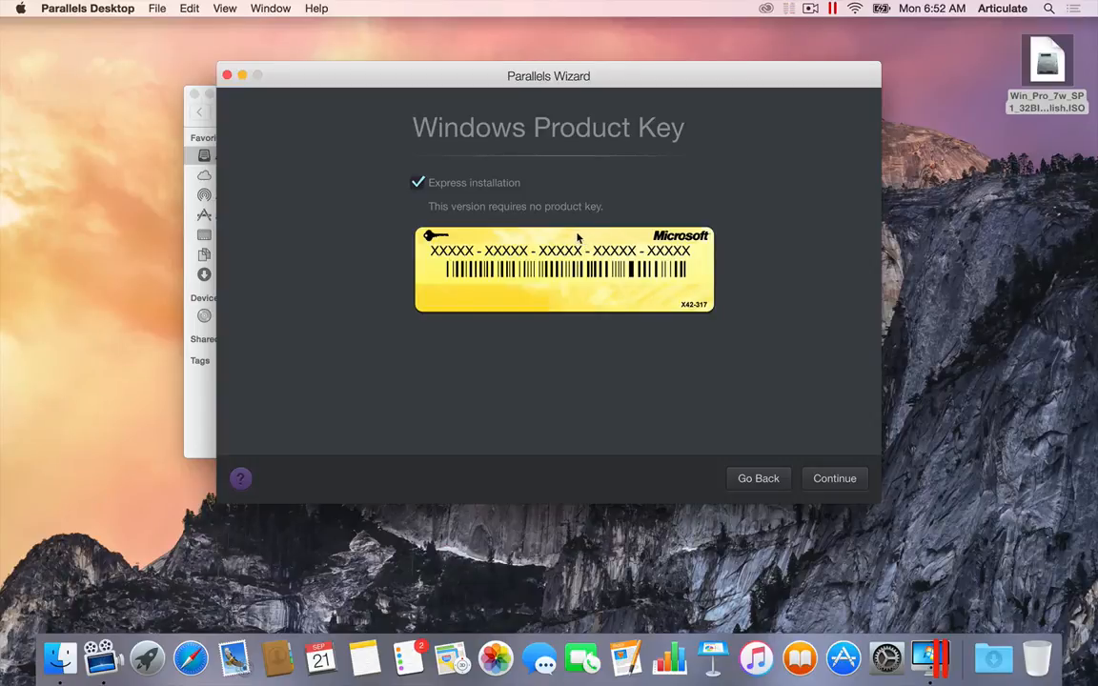
{"action": "mouse_move", "coordinate": [629, 381]}
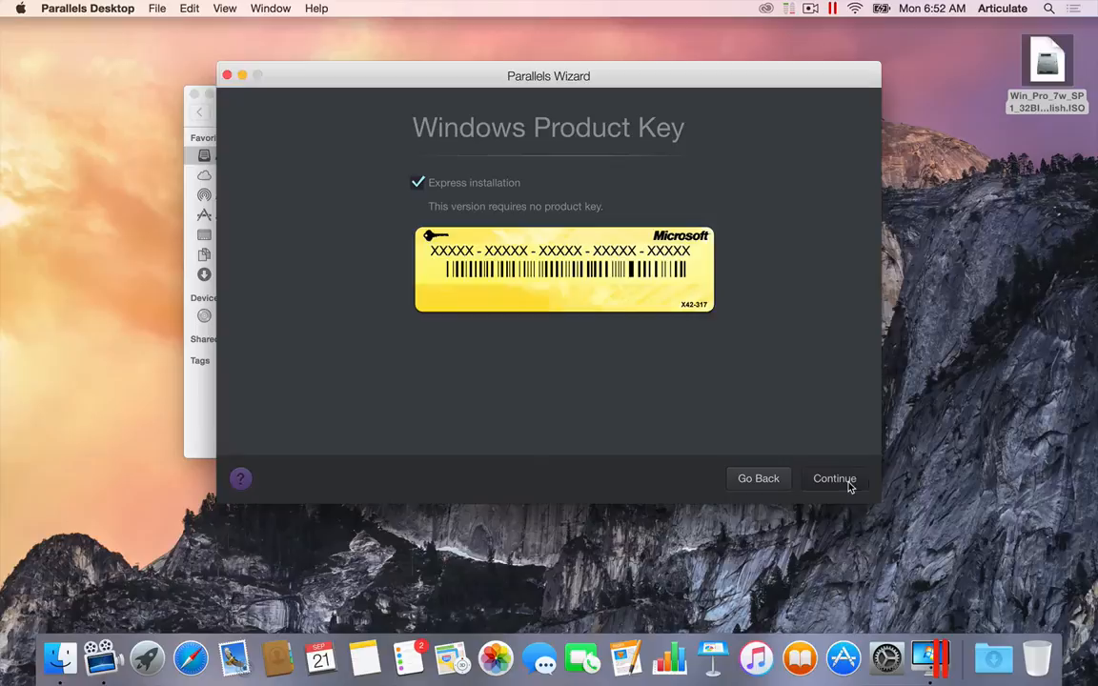
- Continue with express installation without a product key, reaching the usage choice
{"action": "left_click", "coordinate": [835, 478]}
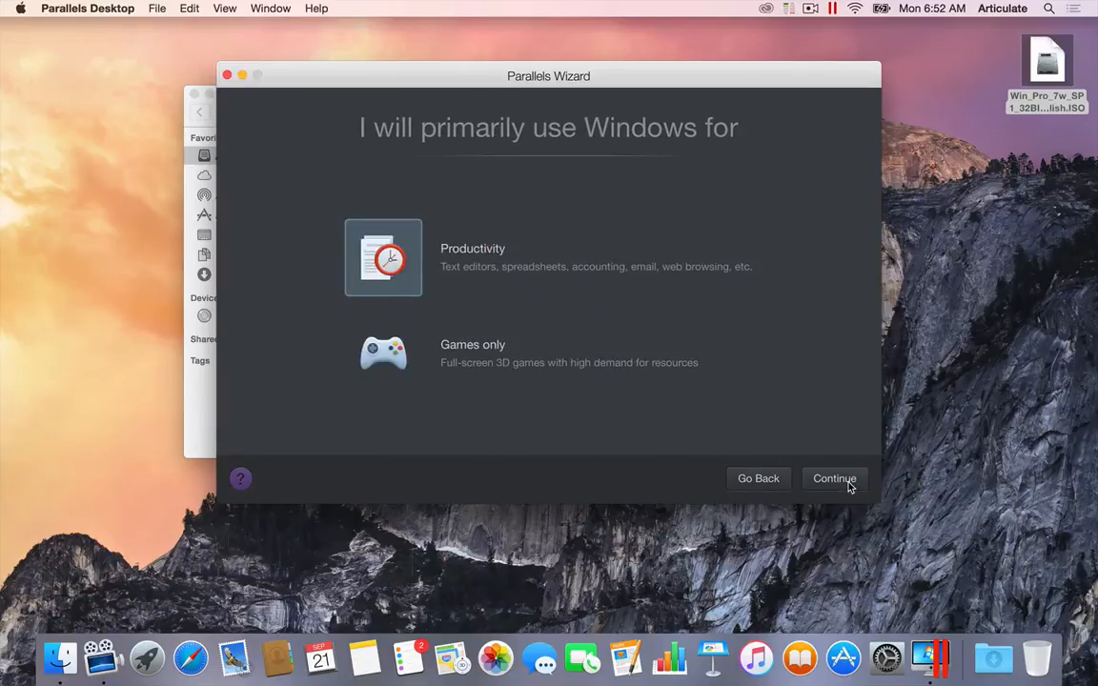
{"action": "mouse_move", "coordinate": [639, 371]}
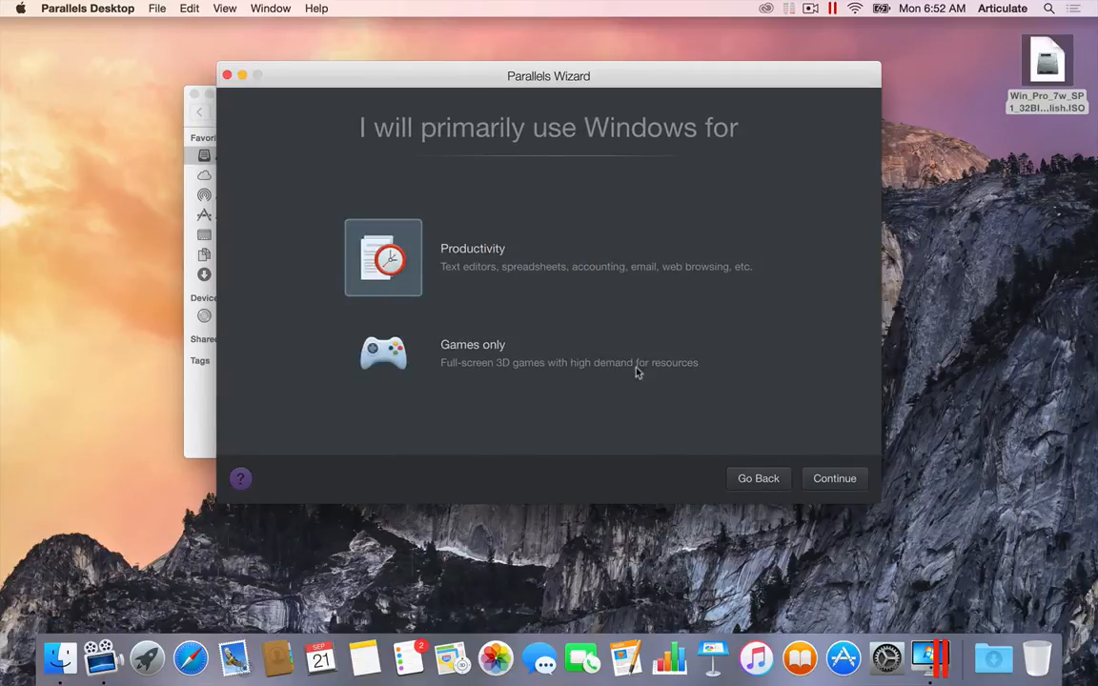
{"action": "mouse_move", "coordinate": [467, 320]}
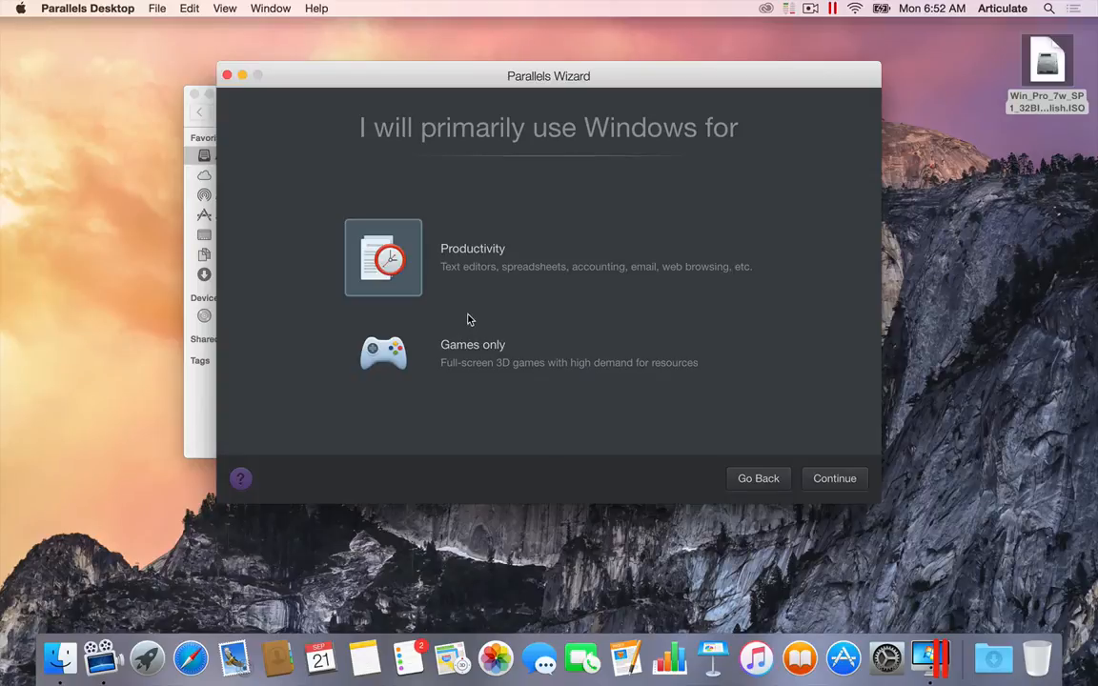
{"action": "mouse_move", "coordinate": [423, 278]}
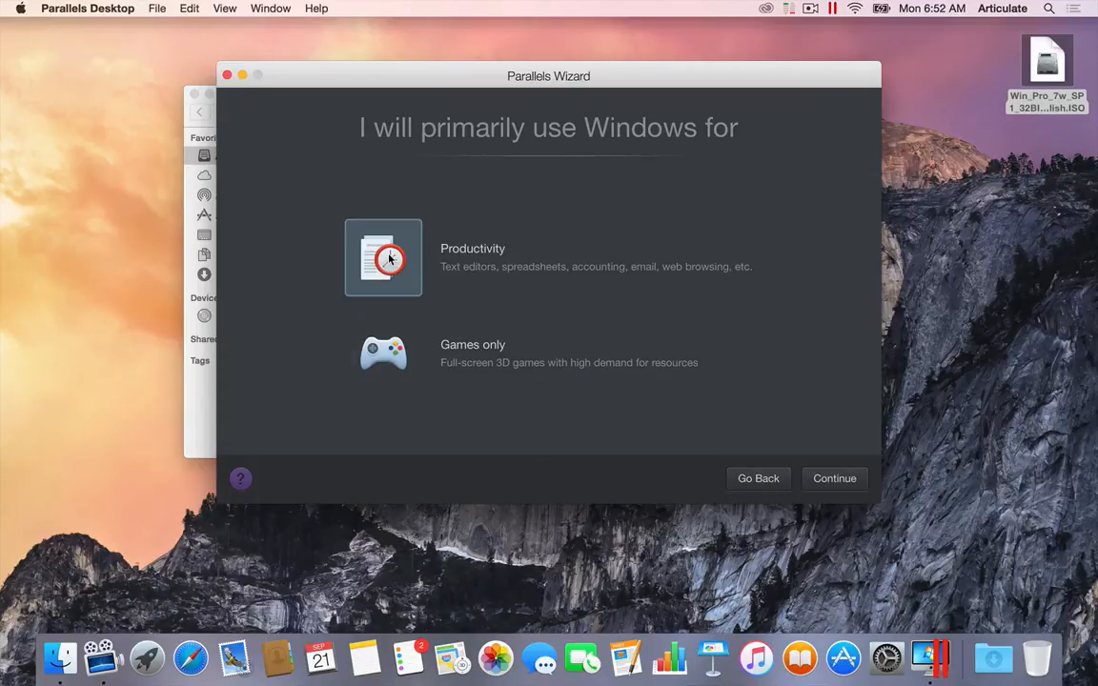
{"action": "mouse_move", "coordinate": [811, 503]}
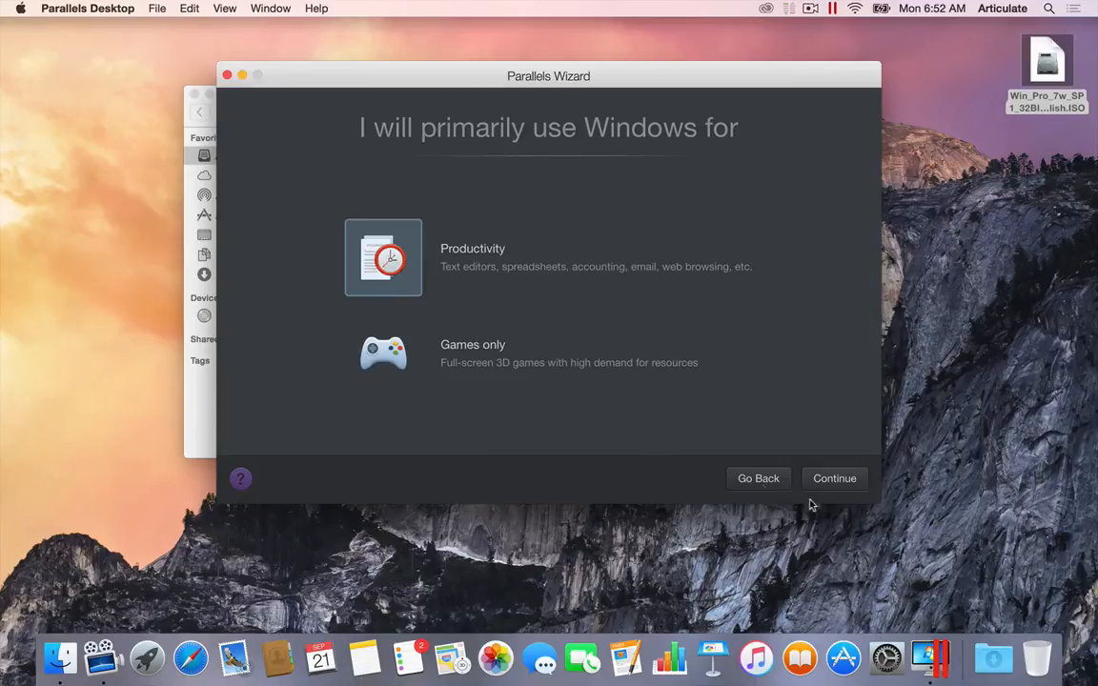
- Confirm Productivity use and keep the name Windows 7 in the Parallels folder with a desktop alias
{"action": "left_click", "coordinate": [835, 477]}
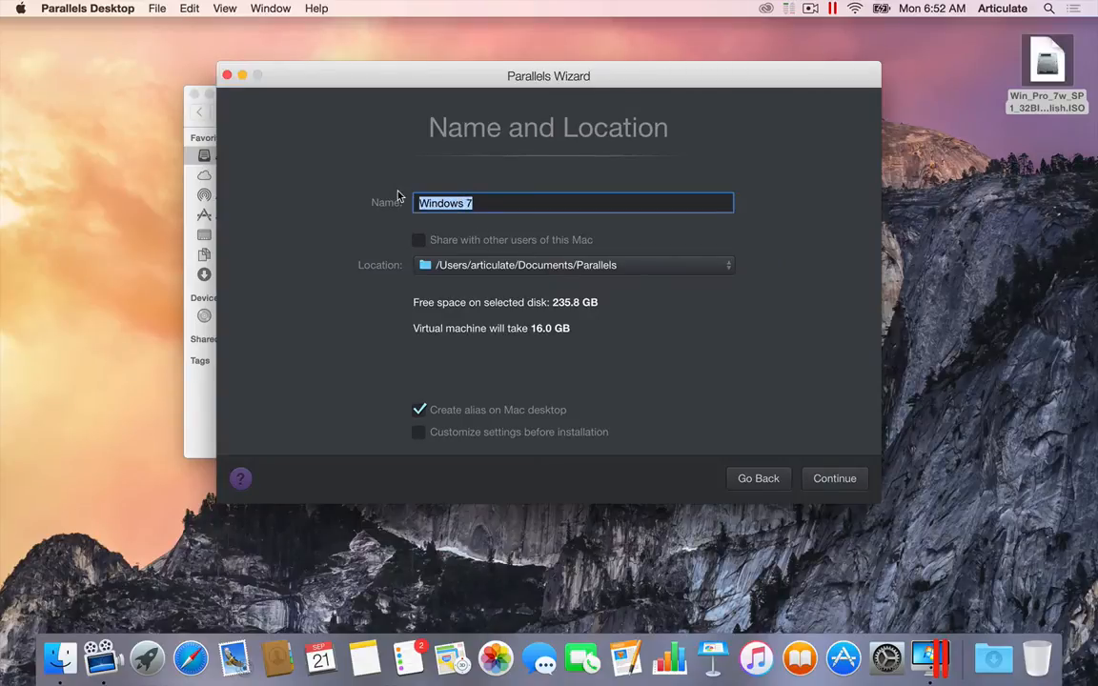
{"action": "left_click", "coordinate": [505, 202]}
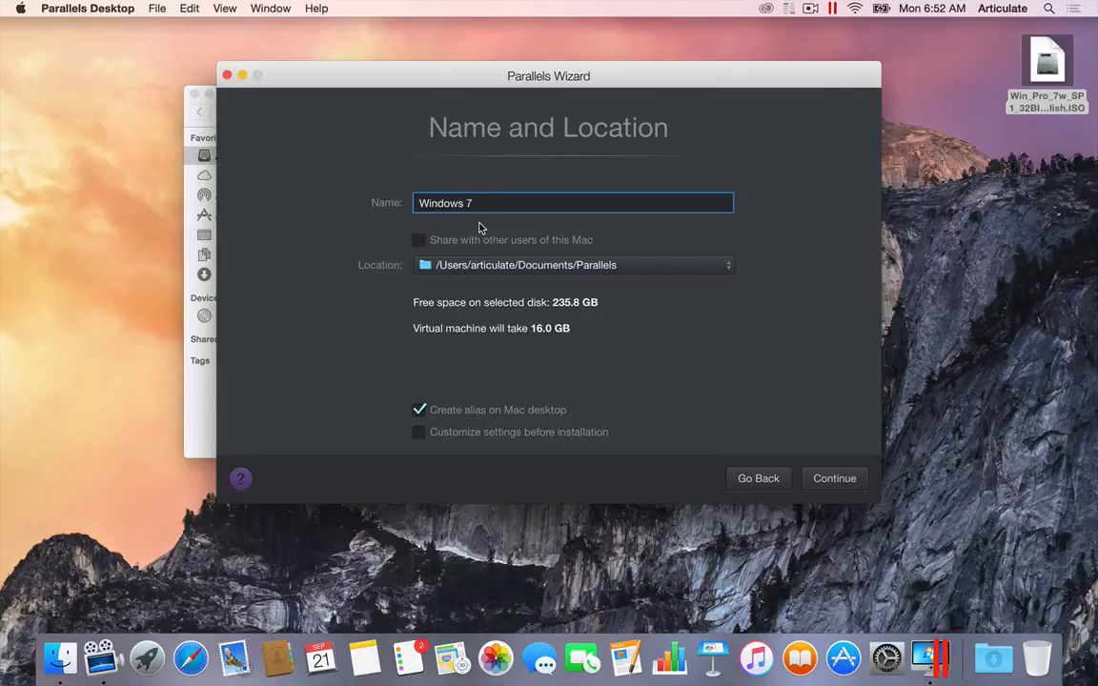
{"action": "mouse_move", "coordinate": [461, 214]}
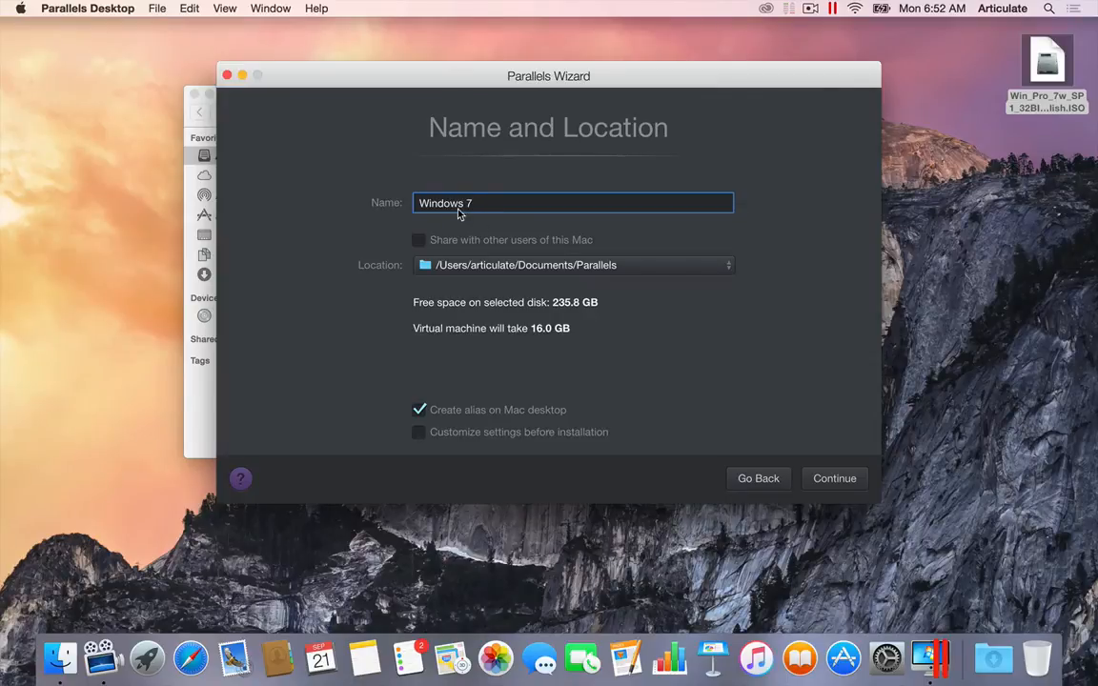
{"action": "mouse_move", "coordinate": [467, 215]}
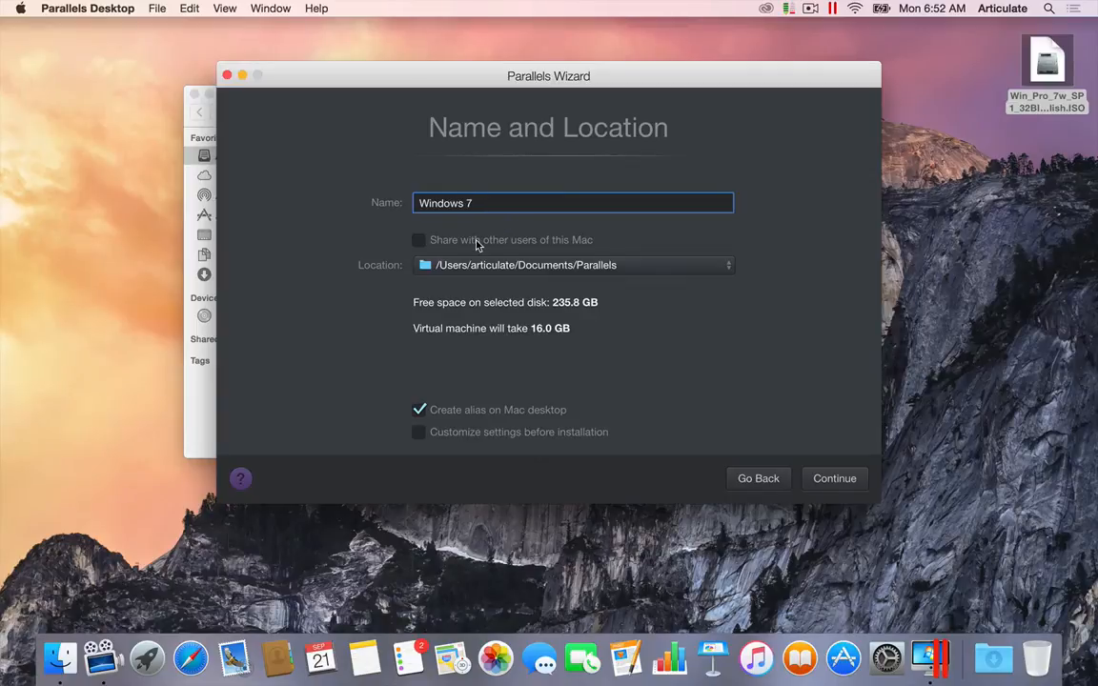
{"action": "mouse_move", "coordinate": [492, 244]}
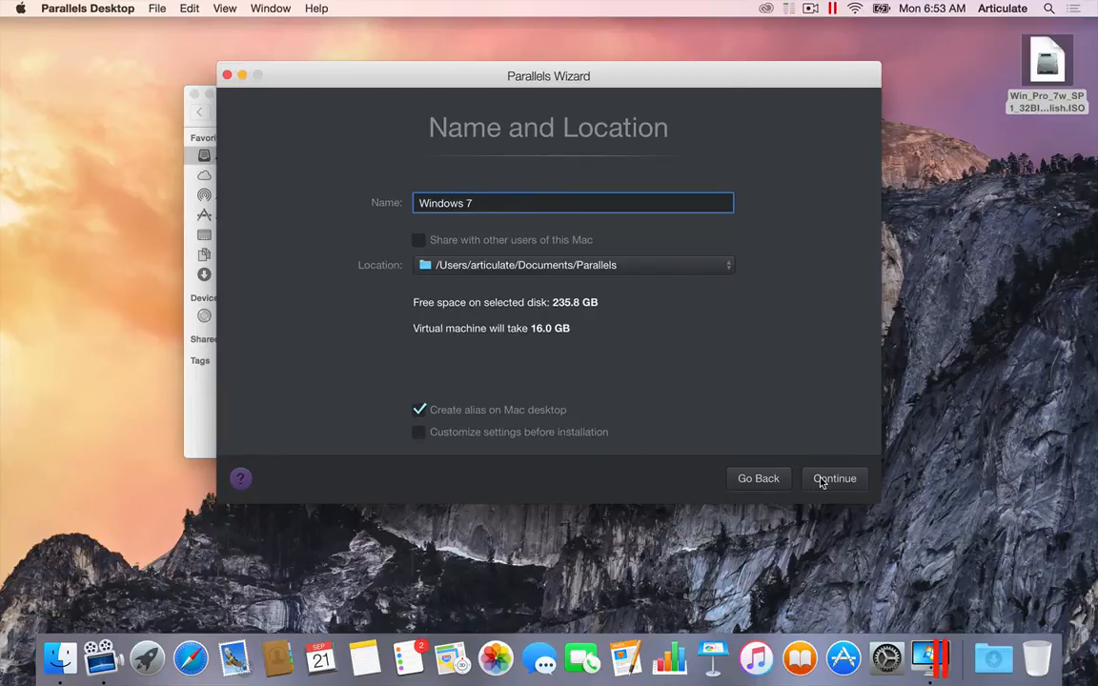
{"action": "left_click", "coordinate": [835, 478]}
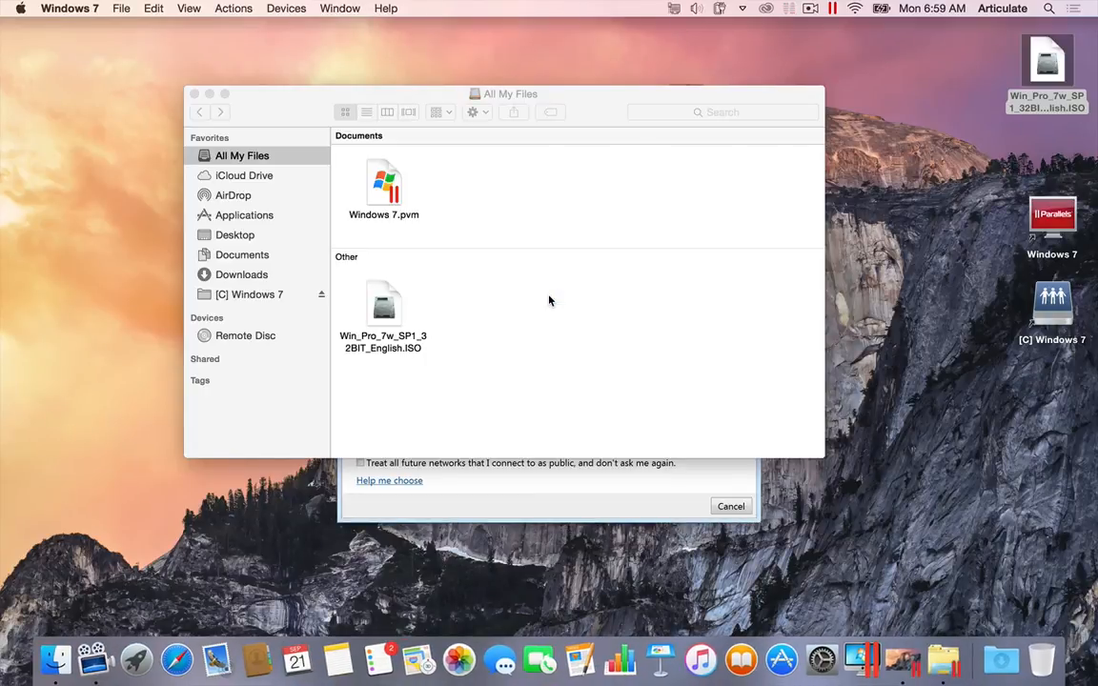
{"action": "mouse_move", "coordinate": [606, 533]}
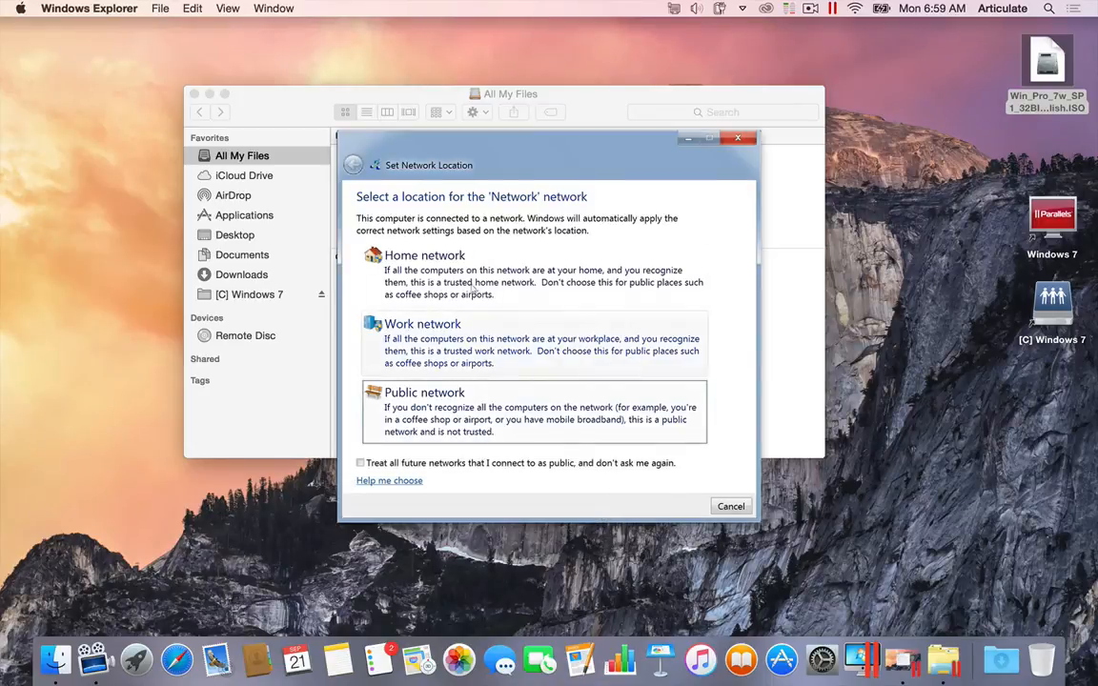
- Set the Windows network as a Home network and finish the homegroup with default sharing
{"action": "left_click", "coordinate": [423, 256]}
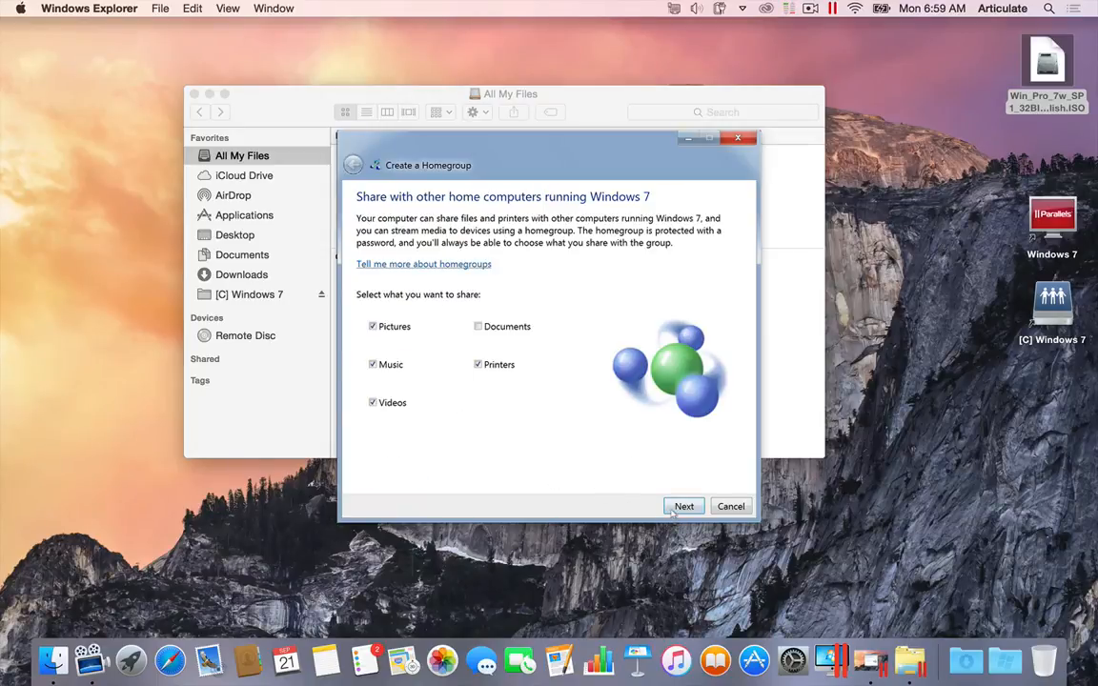
{"action": "left_click", "coordinate": [683, 507]}
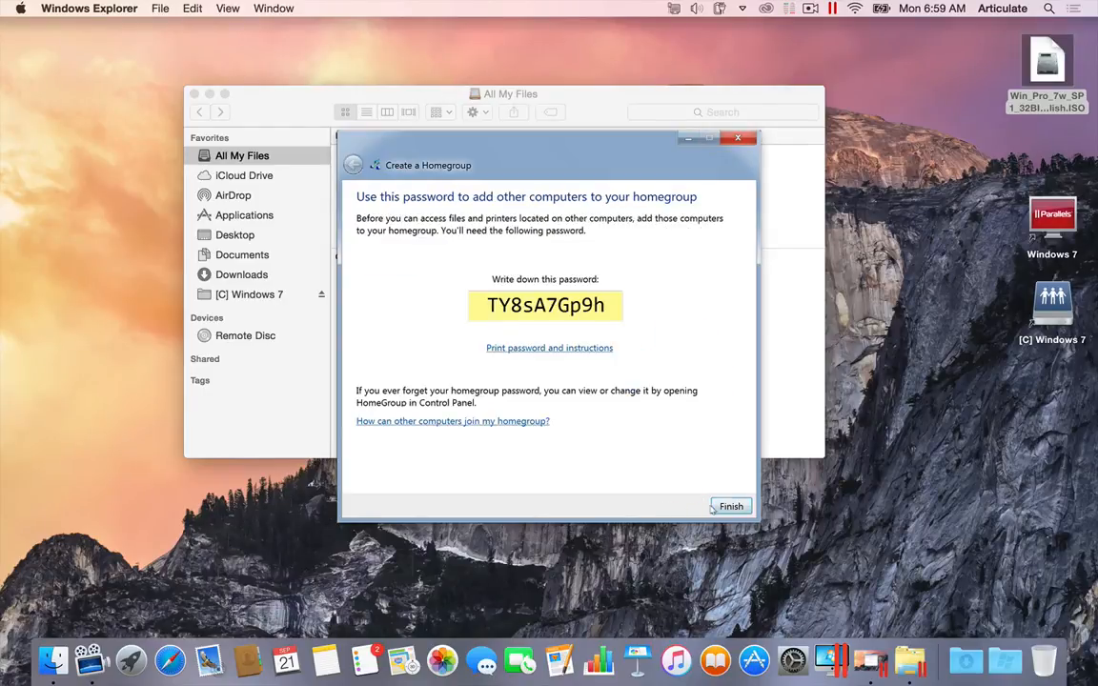
{"action": "left_click", "coordinate": [730, 508]}
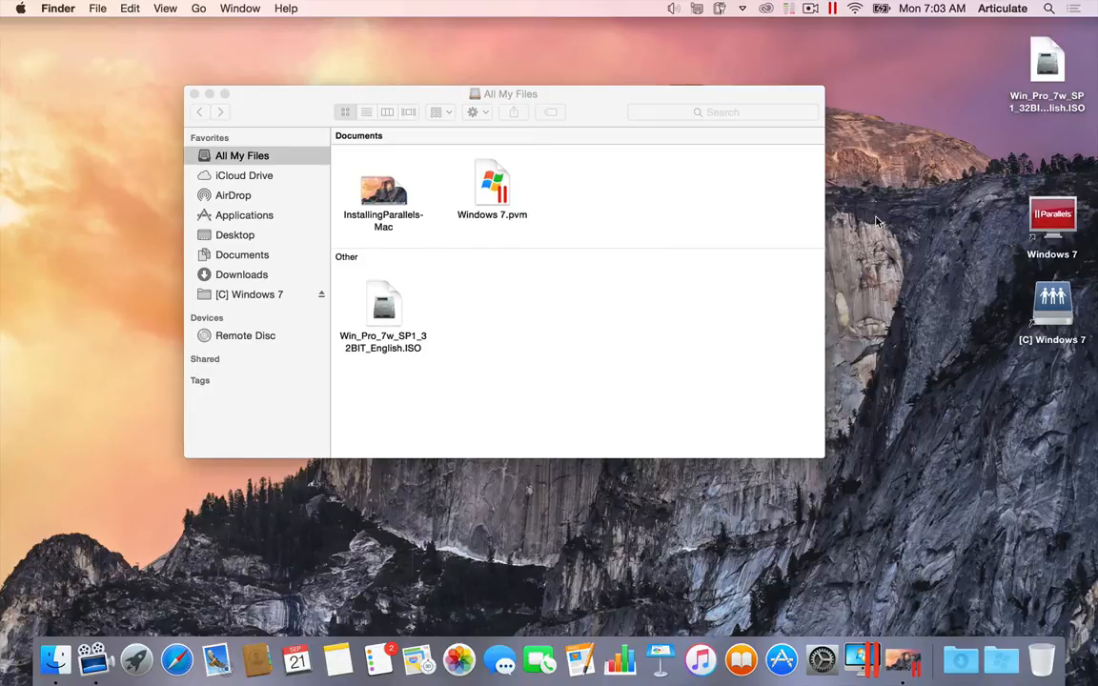
{"action": "mouse_move", "coordinate": [831, 122]}
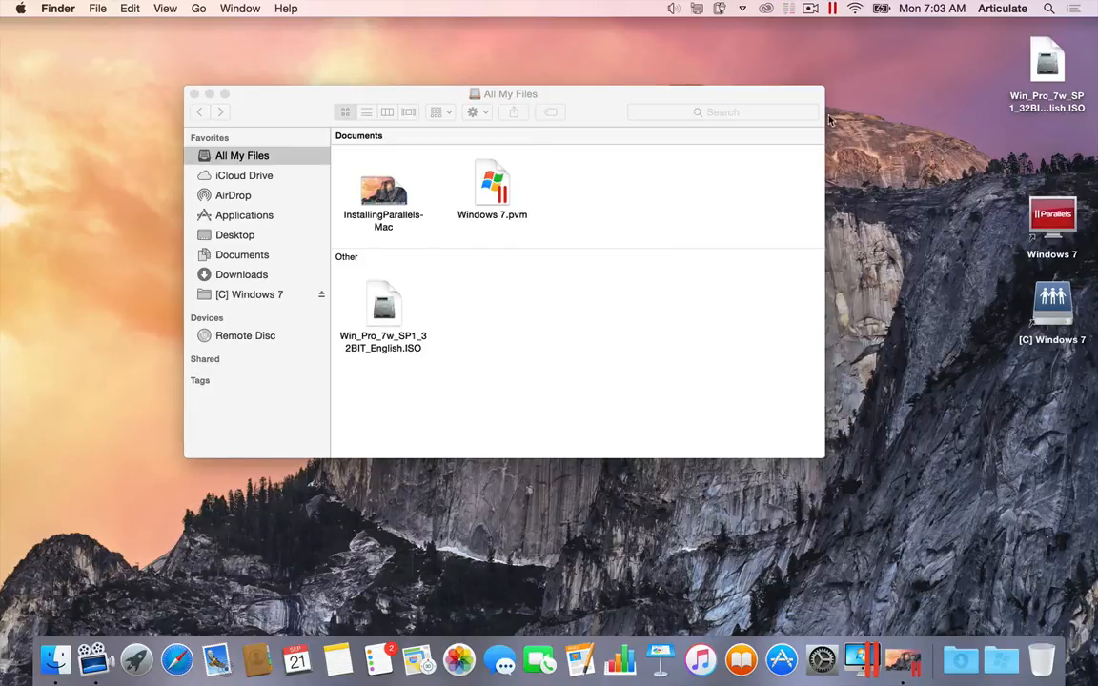
- Use the Parallels menu-bar icon to show the Windows Documents library beside Finder
{"action": "left_click", "coordinate": [831, 8]}
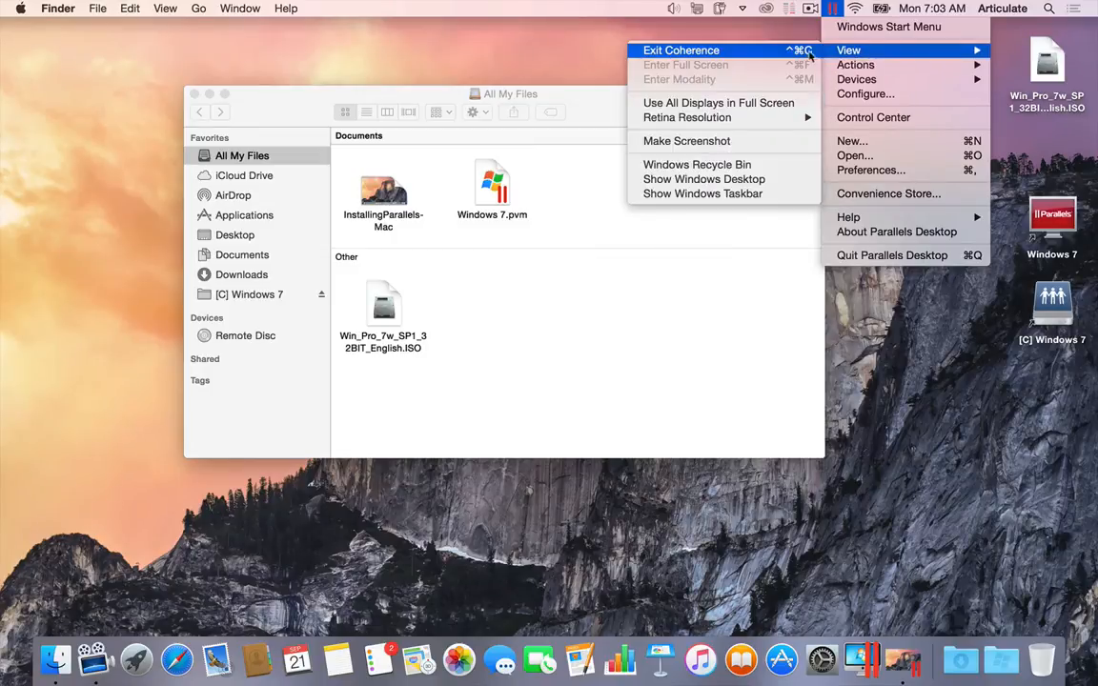
{"action": "mouse_move", "coordinate": [694, 50]}
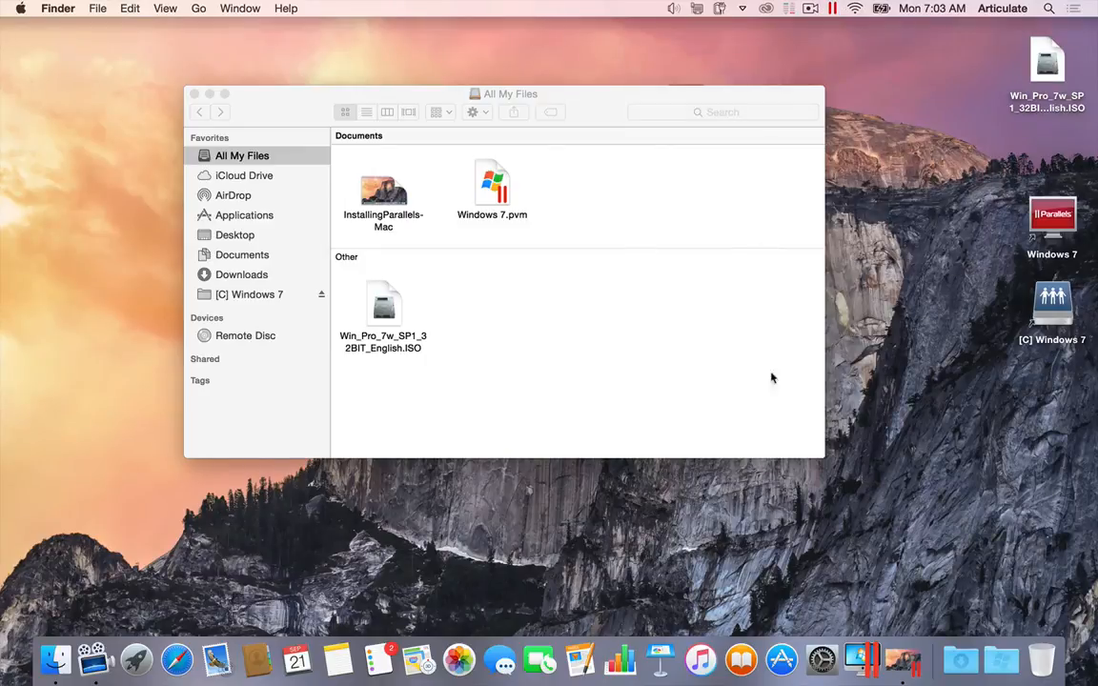
{"action": "mouse_move", "coordinate": [271, 114]}
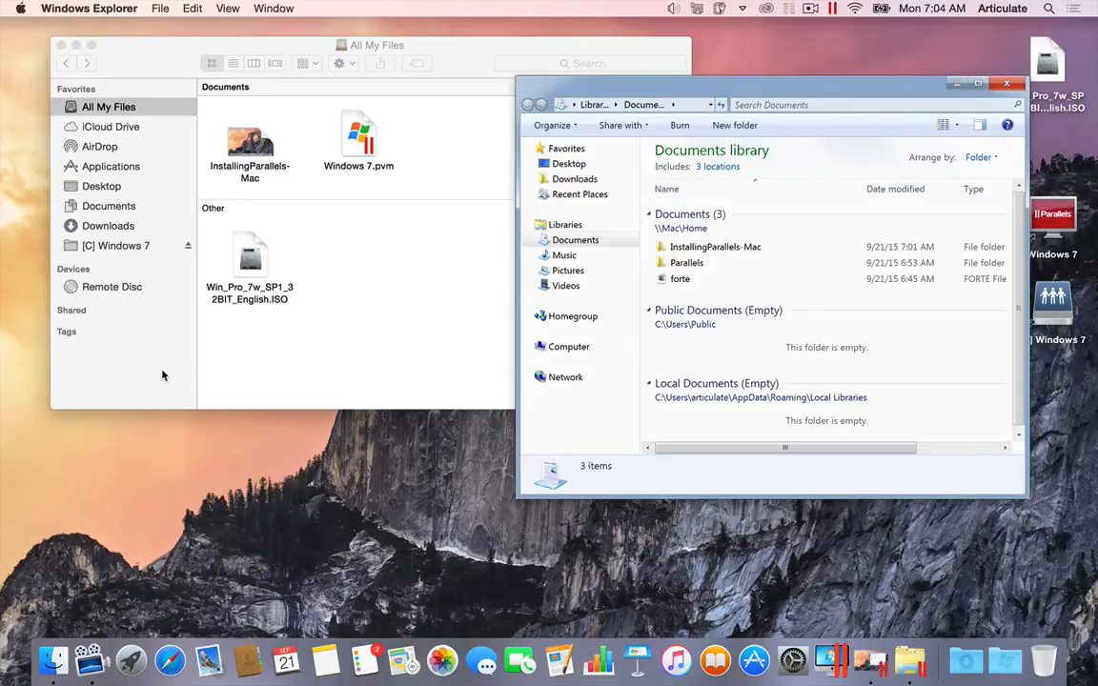
{"action": "mouse_move", "coordinate": [782, 74]}
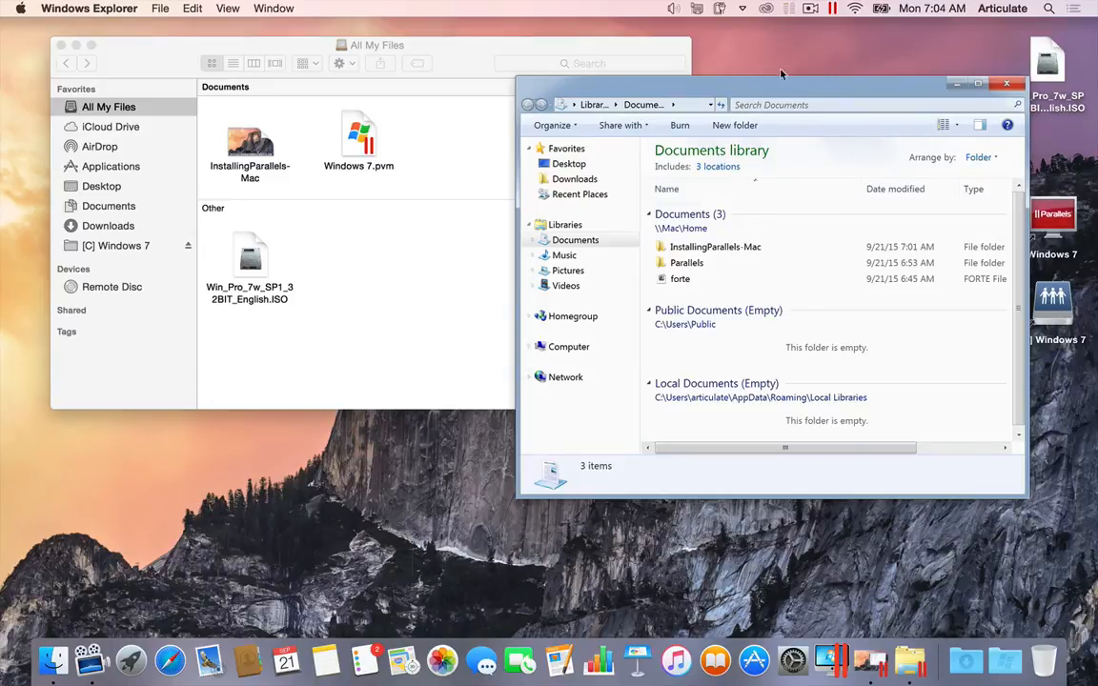
{"action": "left_click", "coordinate": [831, 8]}
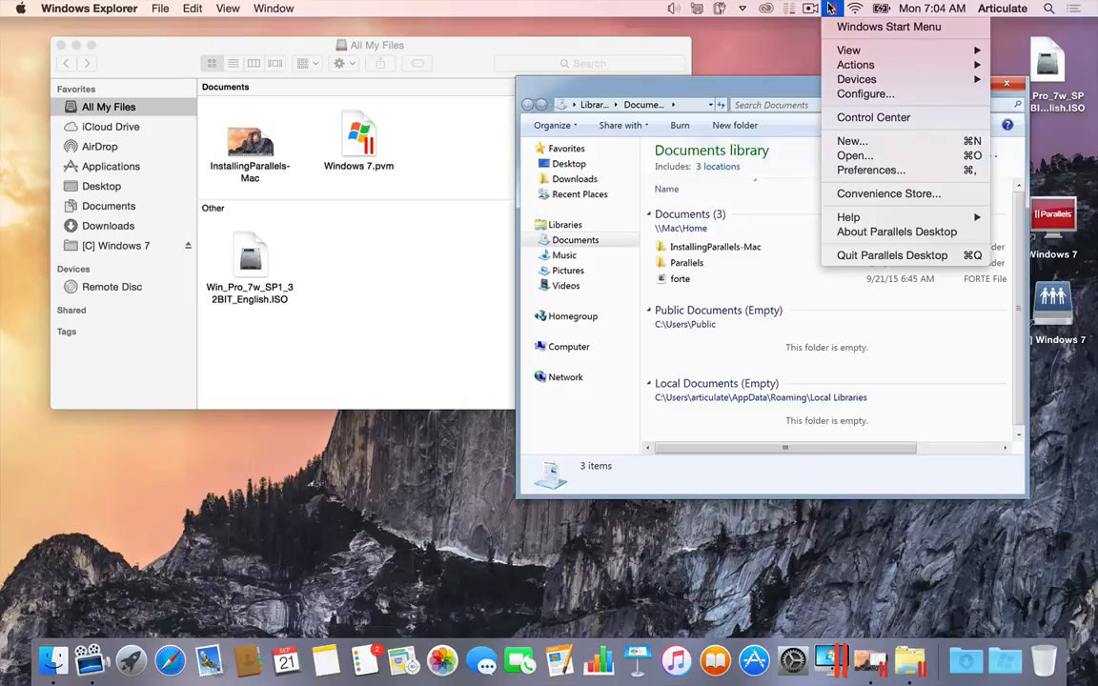
{"action": "mouse_move", "coordinate": [848, 49]}
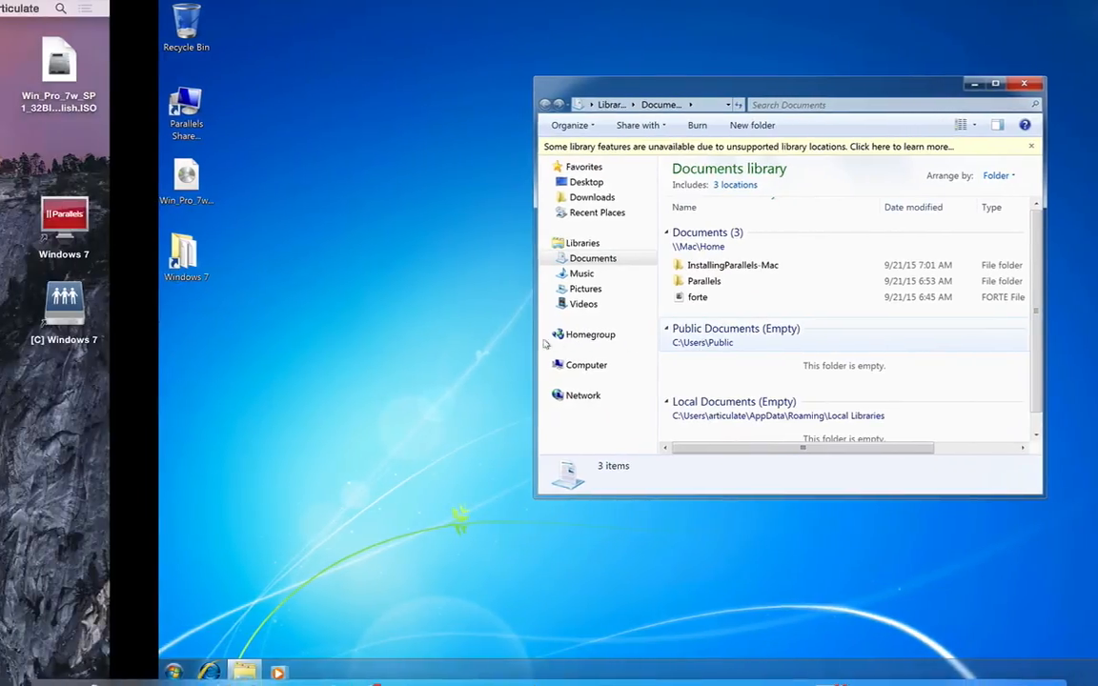
- Move the Documents library window toward the centre of the full Windows 7 desktop
{"action": "left_click_drag", "start_coordinate": [792, 84], "coordinate": [631, 84]}
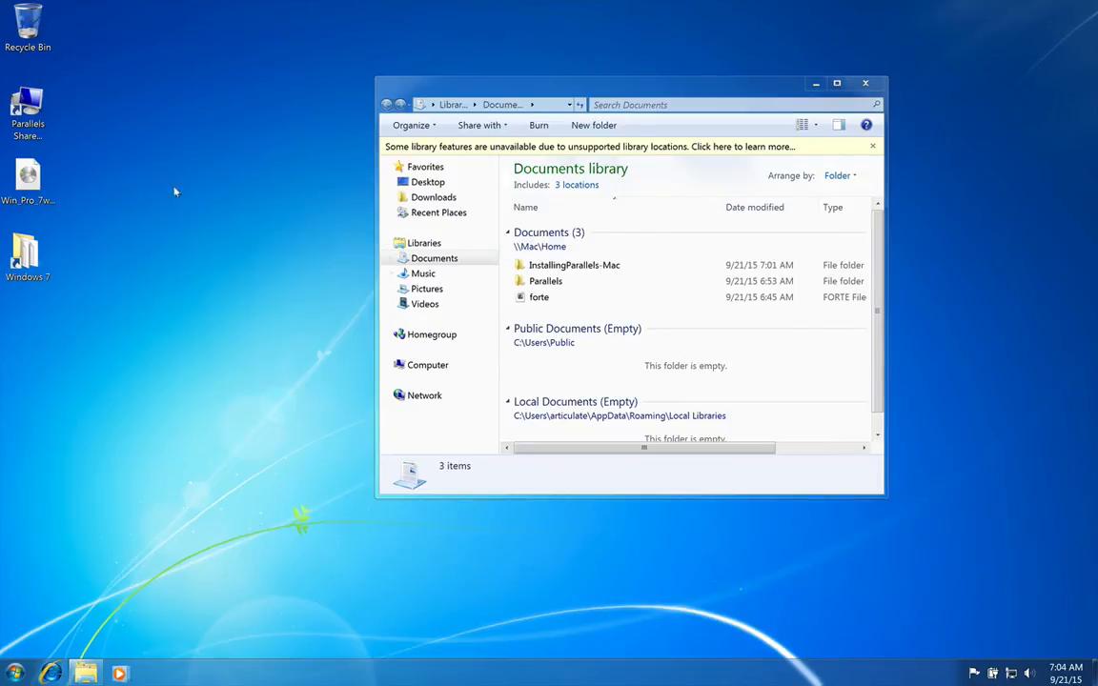
{"action": "mouse_move", "coordinate": [252, 191]}
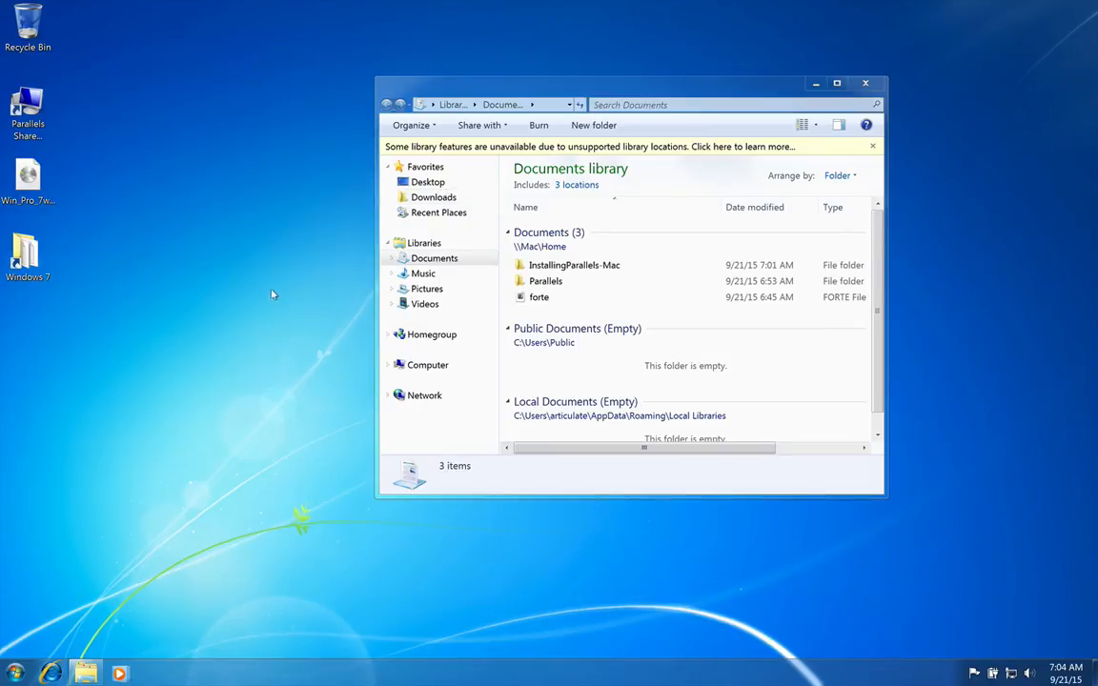
- Search 'note' to launch Notepad and save 'davids notes' to the Windows desktop
{"action": "left_click", "coordinate": [13, 673]}
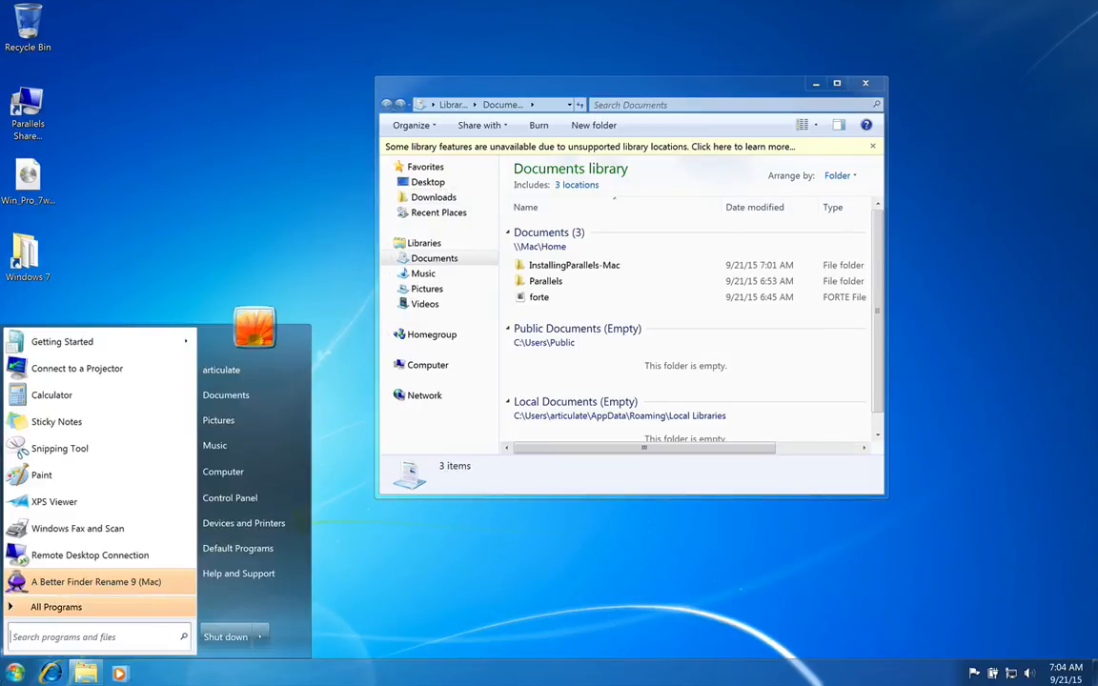
{"action": "type", "text": "note"}
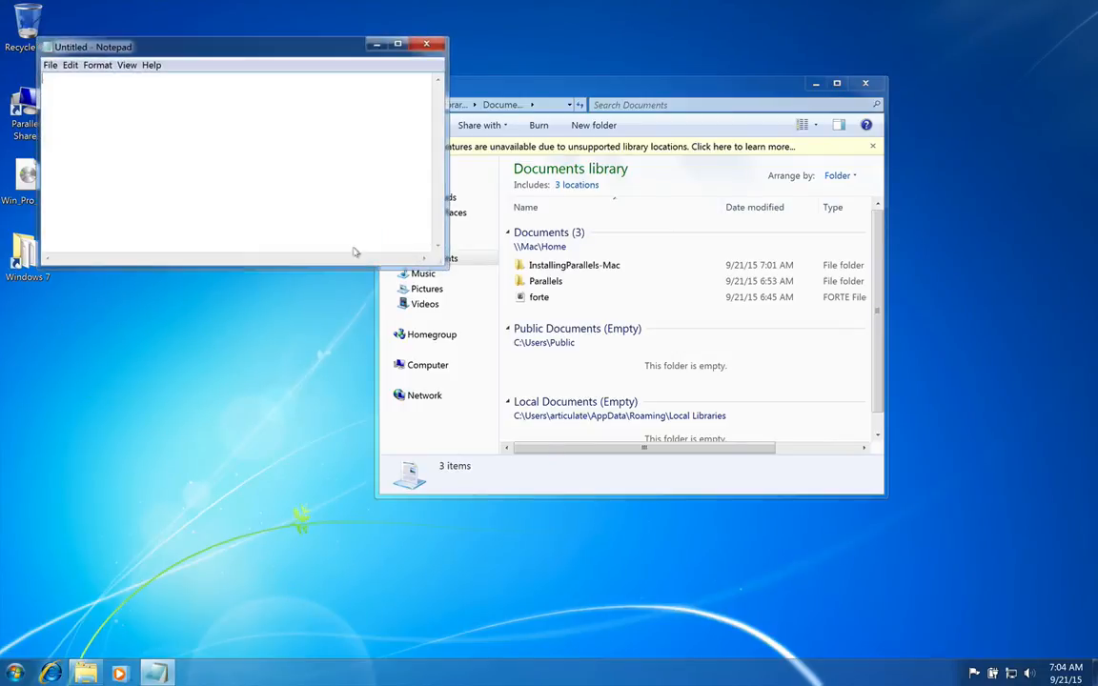
{"action": "mouse_move", "coordinate": [343, 185]}
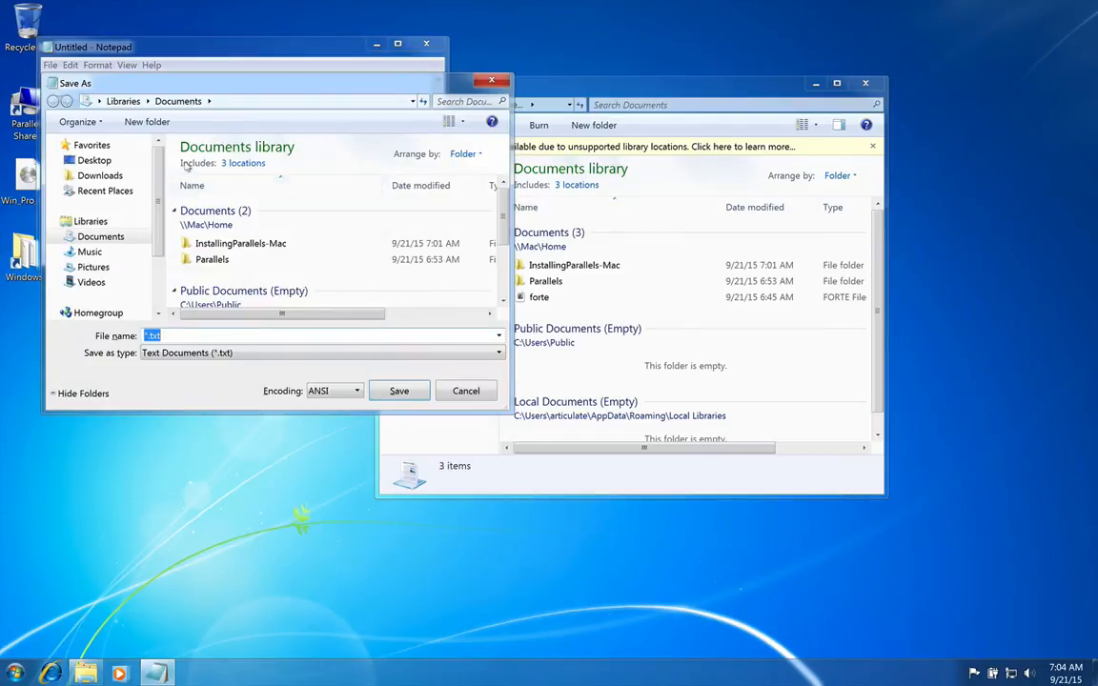
{"action": "left_click", "coordinate": [94, 160]}
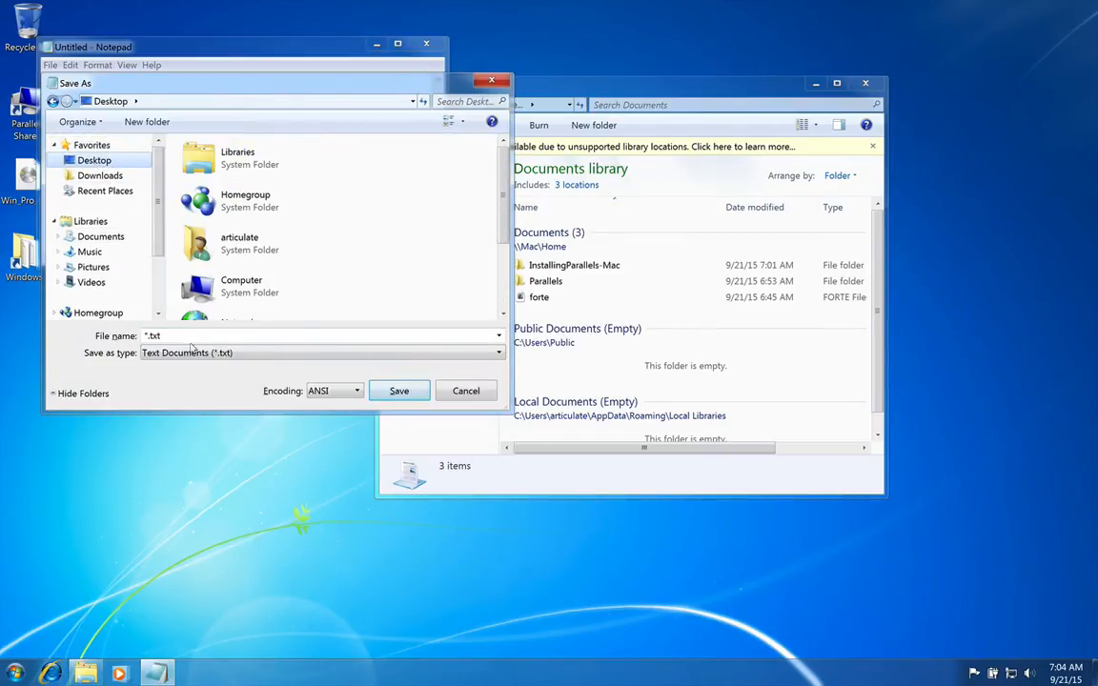
{"action": "type", "text": "david"}
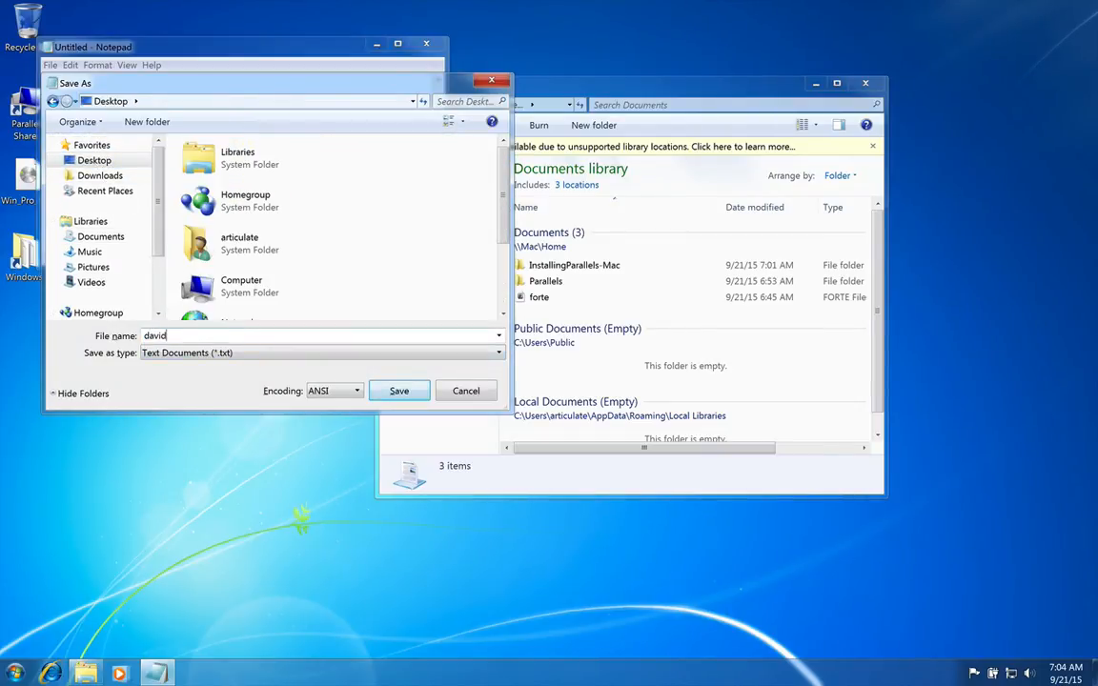
{"action": "left_click", "coordinate": [398, 391]}
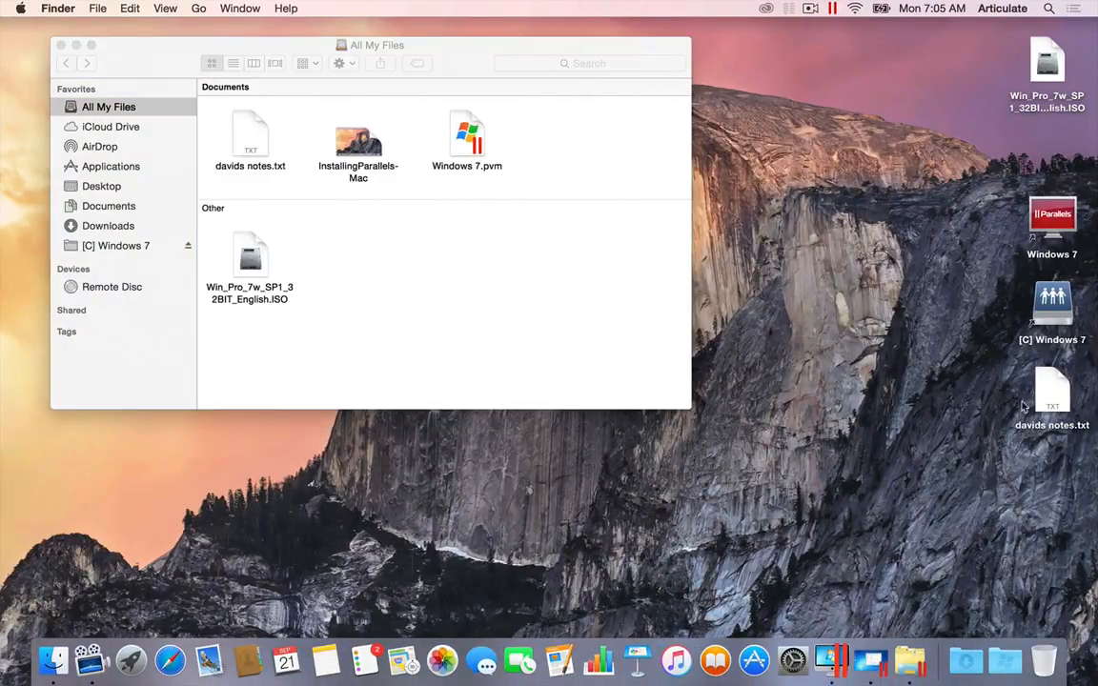
- Select davids notes.txt on the Mac desktop and open the Mac Documents folder in Finder
{"action": "left_click", "coordinate": [1052, 390]}
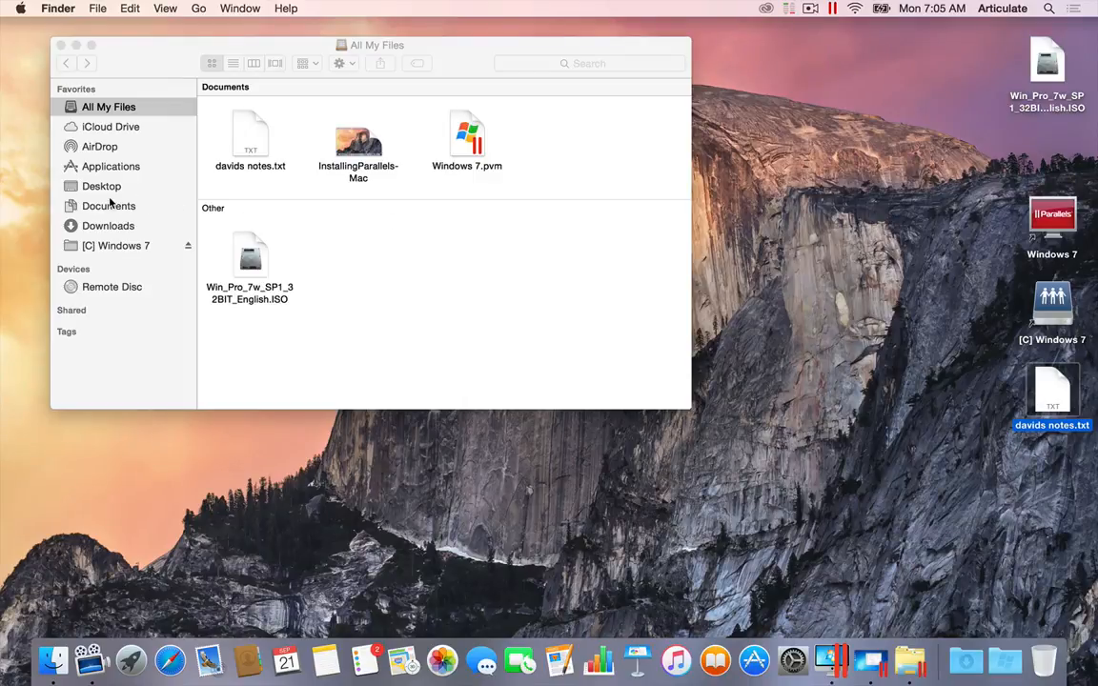
{"action": "left_click", "coordinate": [107, 206]}
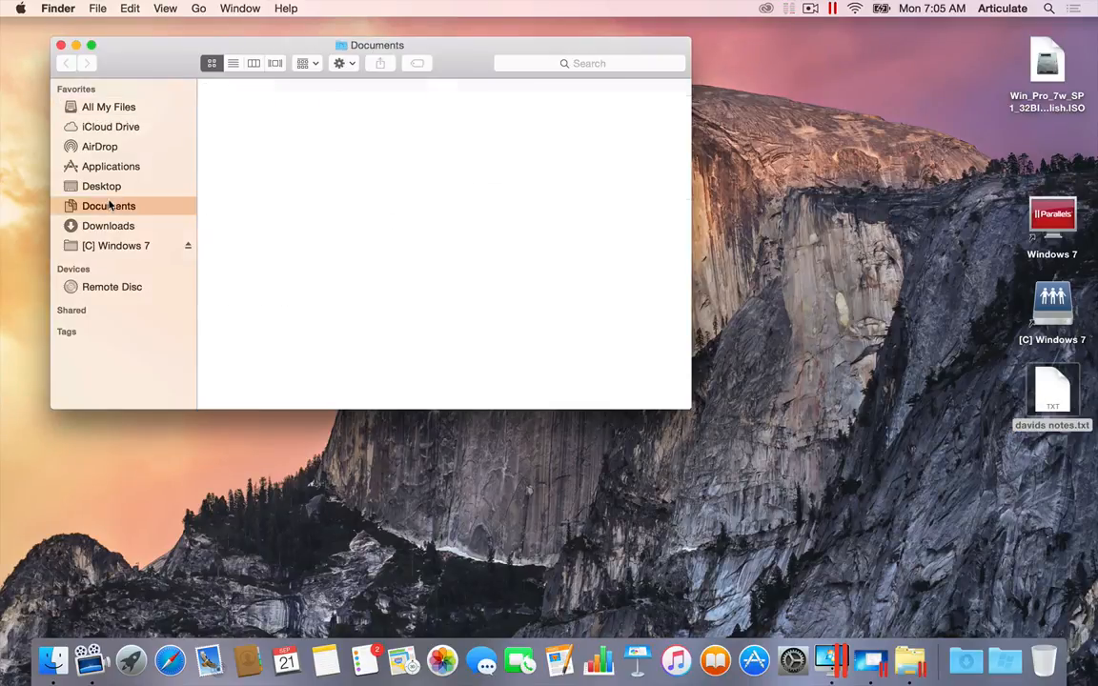
{"action": "left_click", "coordinate": [108, 206]}
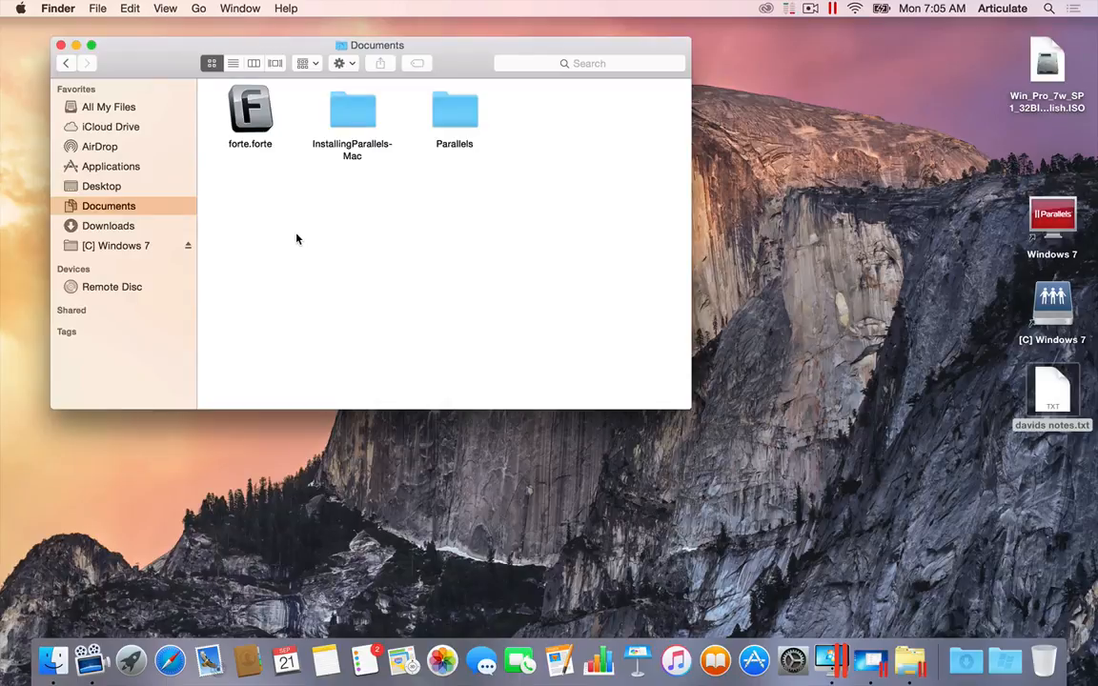